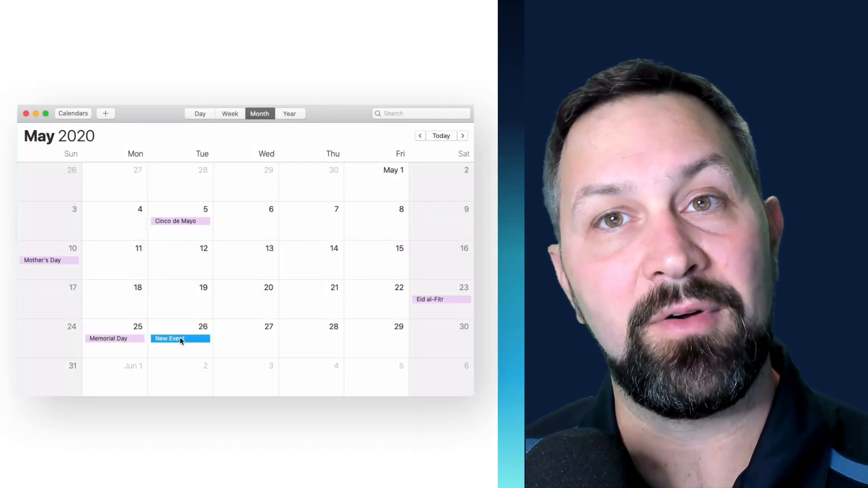
# Step: Move the New Event from May 26 to Wednesday, May 13, and show that week
pyautogui.moveTo(179, 338); pyautogui.dragTo(245, 260)
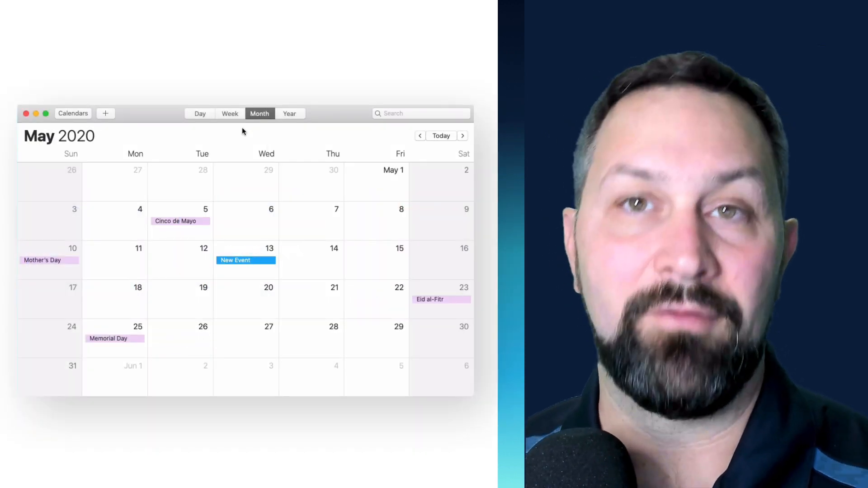
pyautogui.click(230, 113)
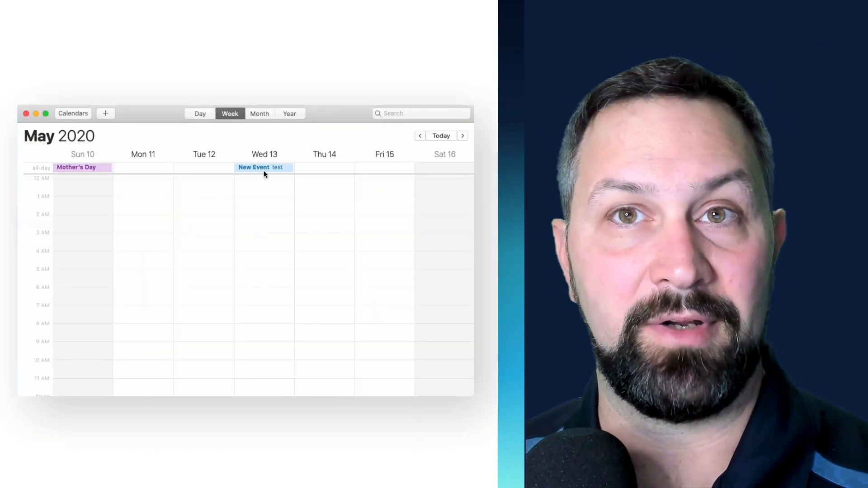
pyautogui.click(264, 167)
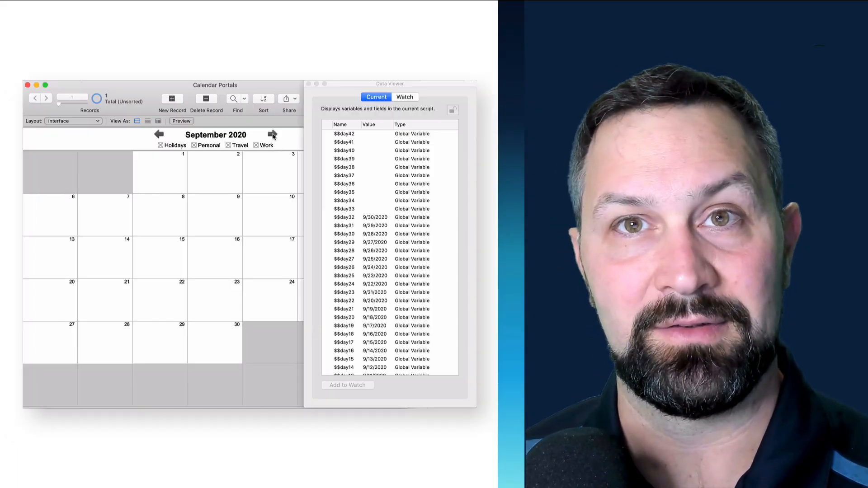
# Step: Advance the portal calendar two months, from September to November 2020
pyautogui.click(272, 134)
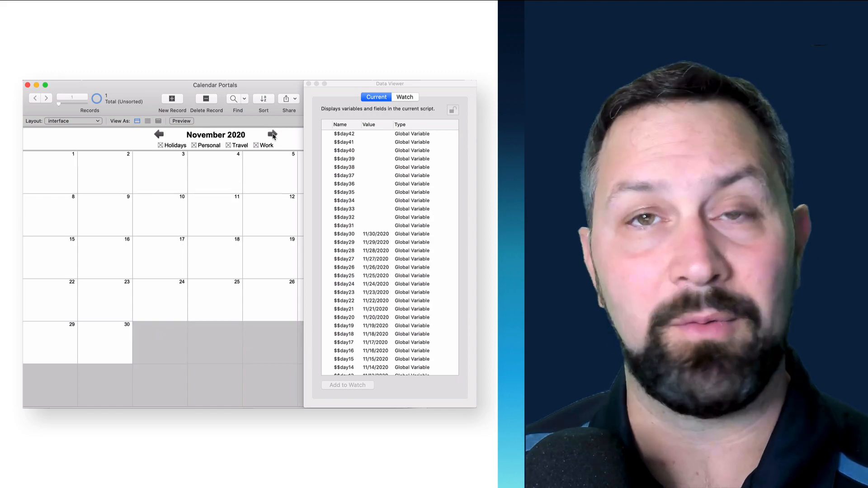
pyautogui.click(272, 135)
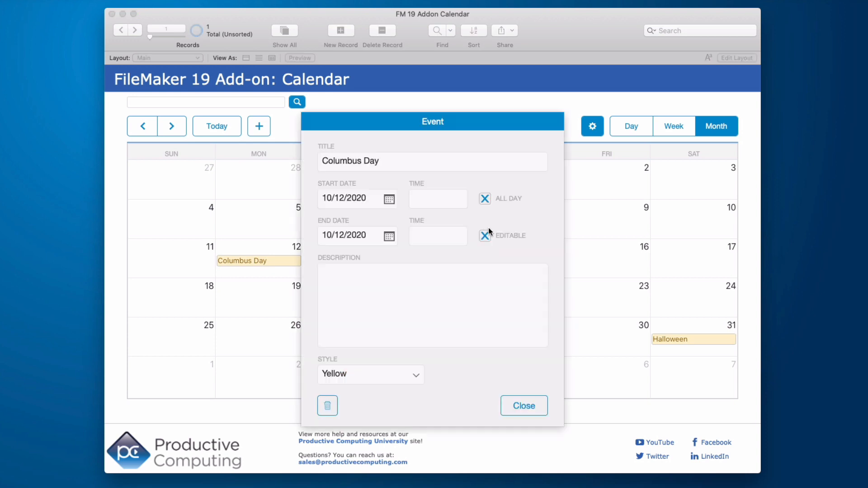
# Step: Open and close the Columbus Day event on October 12 twice, then switch to Day view
pyautogui.click(484, 235)
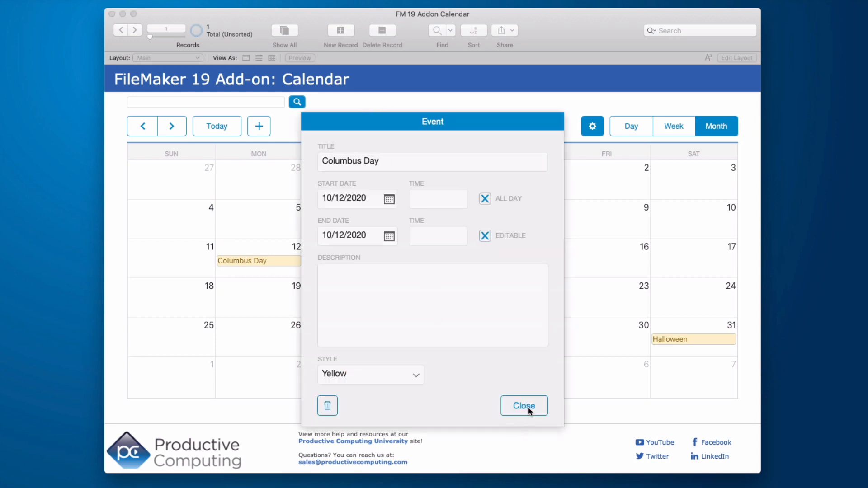
pyautogui.click(523, 406)
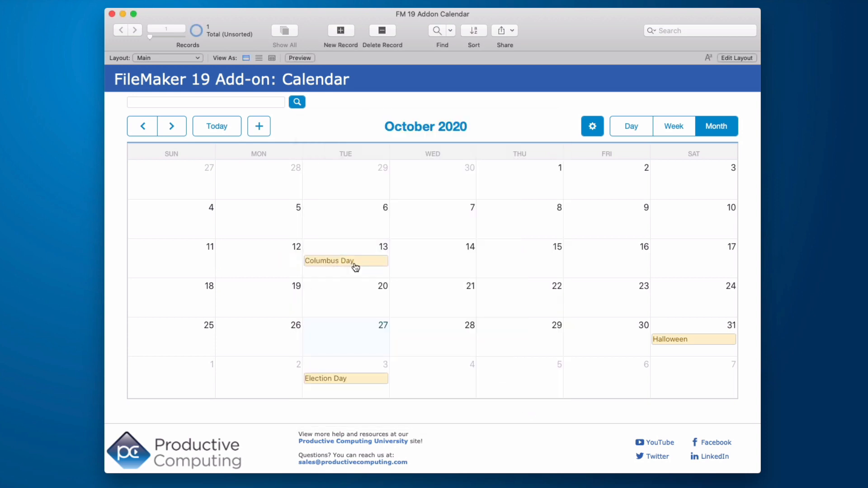
pyautogui.click(346, 261)
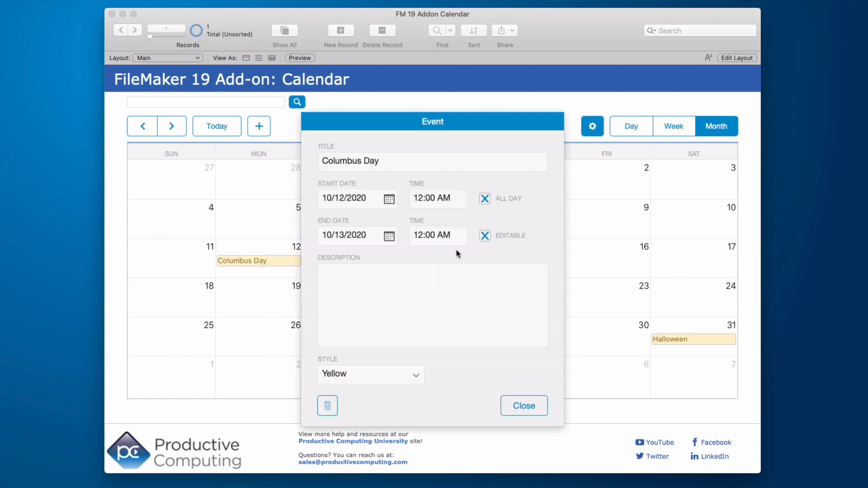
pyautogui.click(523, 405)
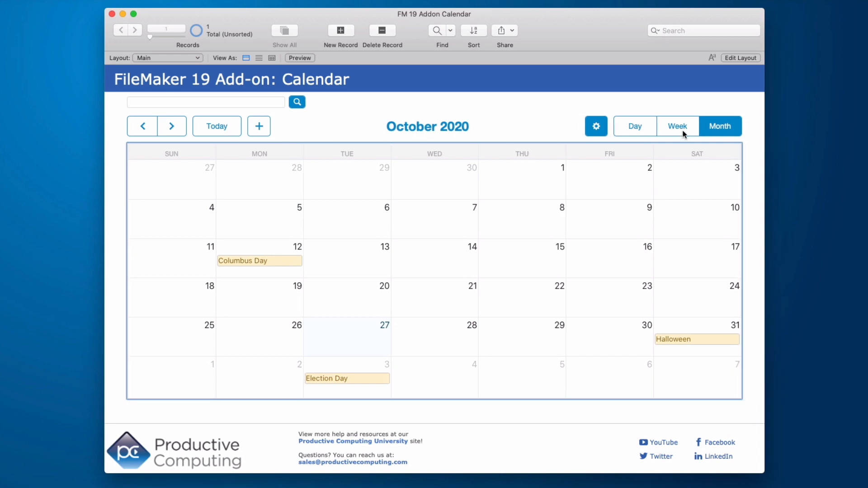
pyautogui.click(634, 126)
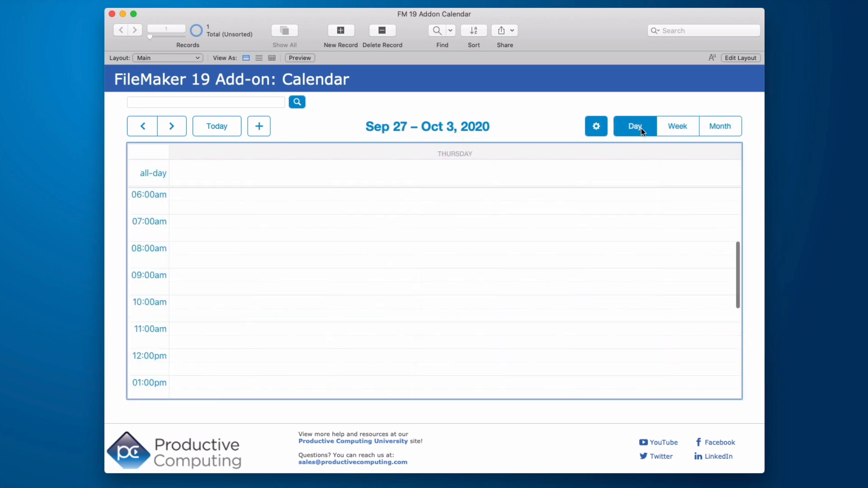
# Step: Create Date 1 (10:00am–1:30pm, red) and Date 2 (9:00am–12:00pm, yellow) on October 1, 2020
pyautogui.click(282, 207)
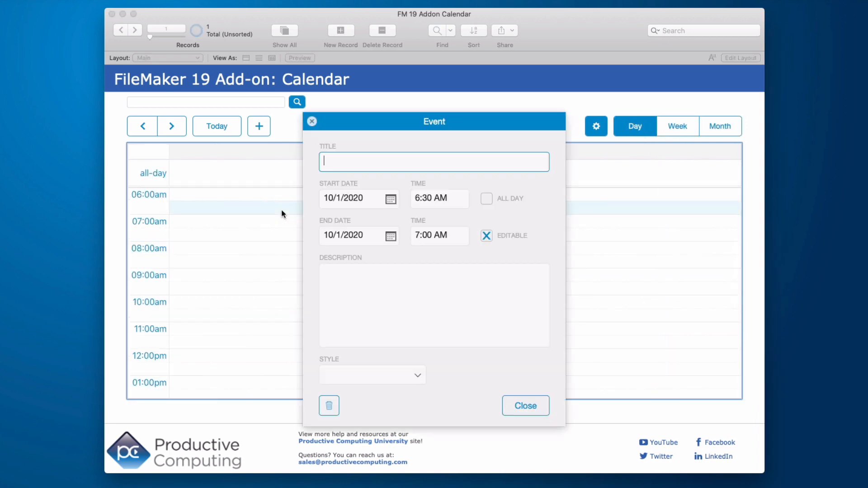
pyautogui.write('Date 1')
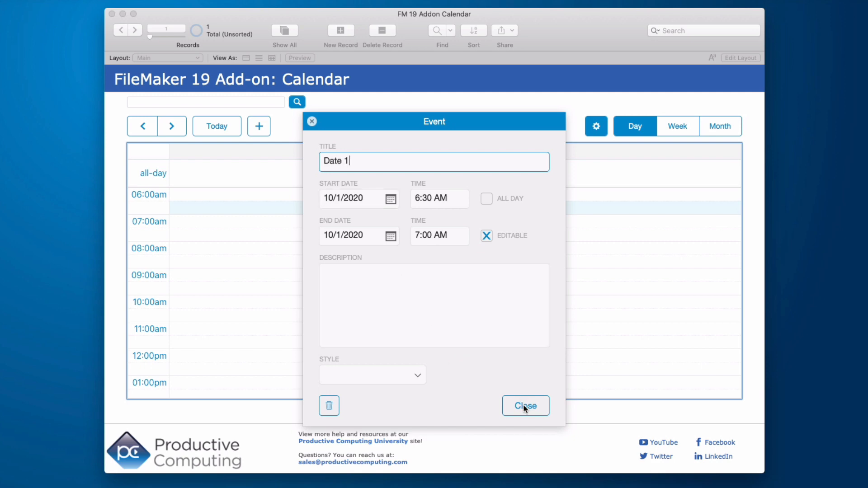
pyautogui.click(525, 406)
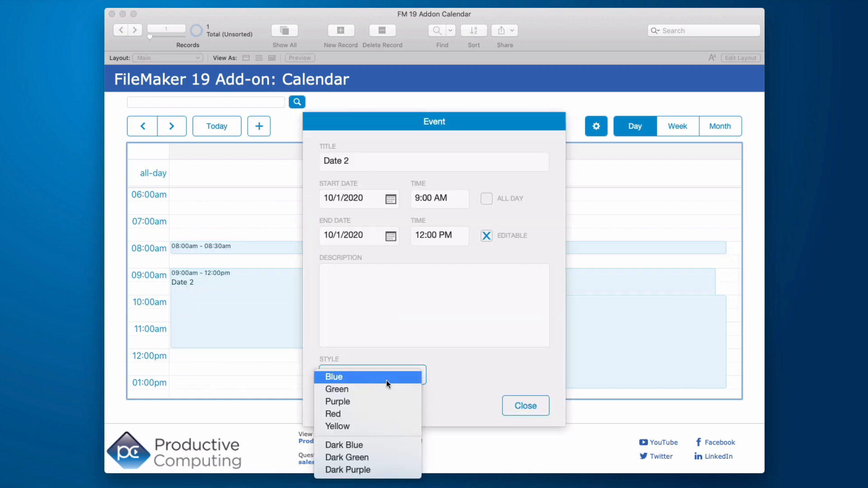
pyautogui.click(524, 406)
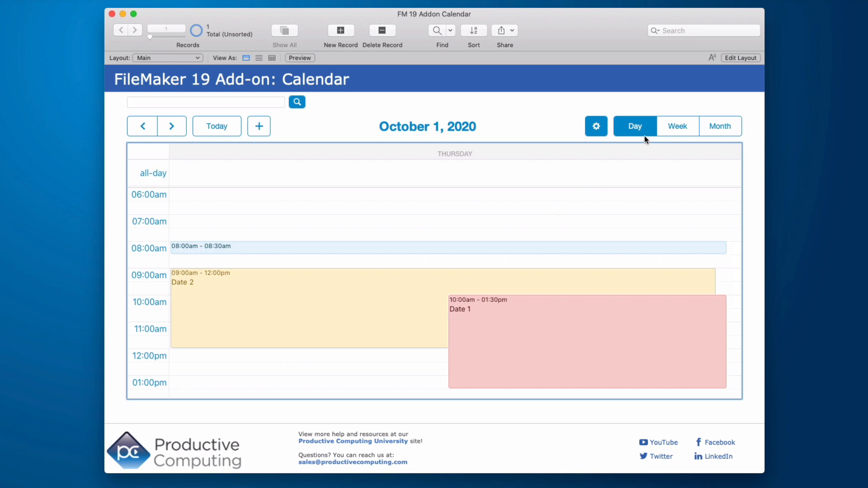
# Step: Make Date 2 all-day from Week view, then show November 2020 as a month
pyautogui.click(675, 126)
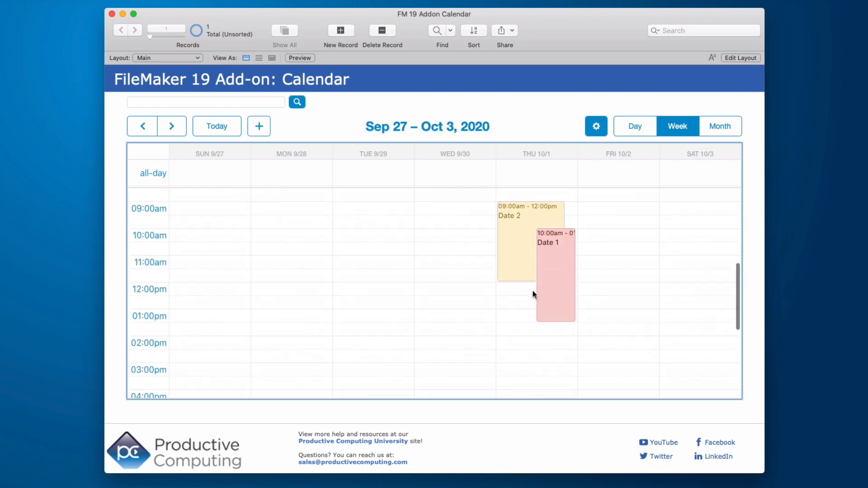
pyautogui.click(513, 238)
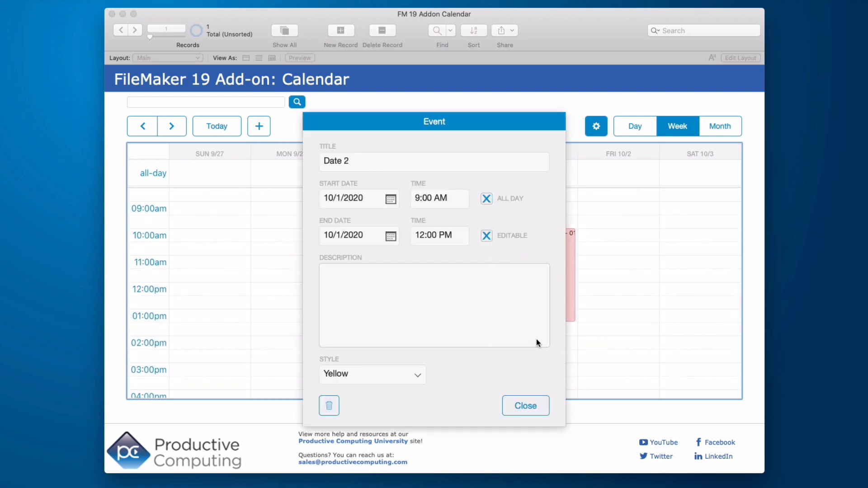
pyautogui.click(525, 406)
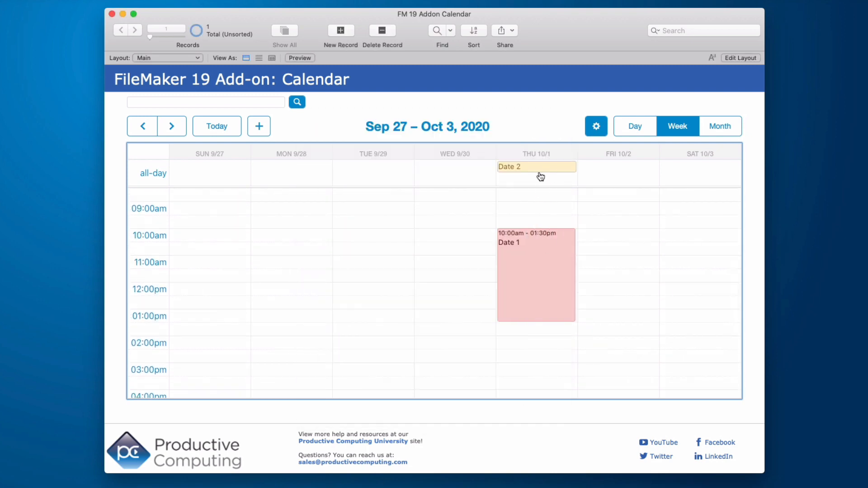
pyautogui.click(720, 126)
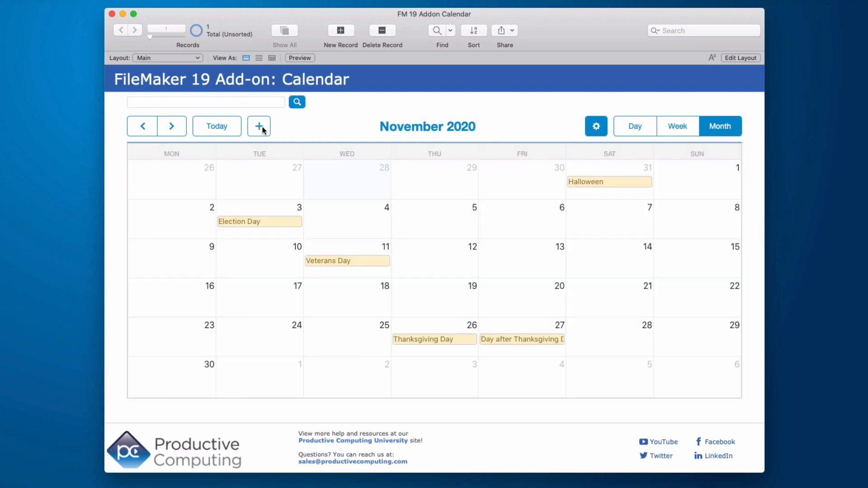
# Step: Add a Vacation event starting 9:00am and stretch it across November 11–17
pyautogui.click(258, 126)
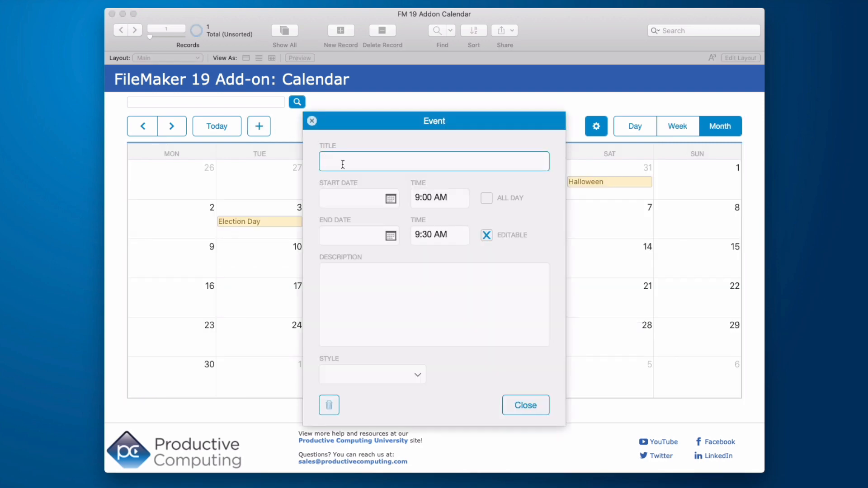
pyautogui.click(391, 198)
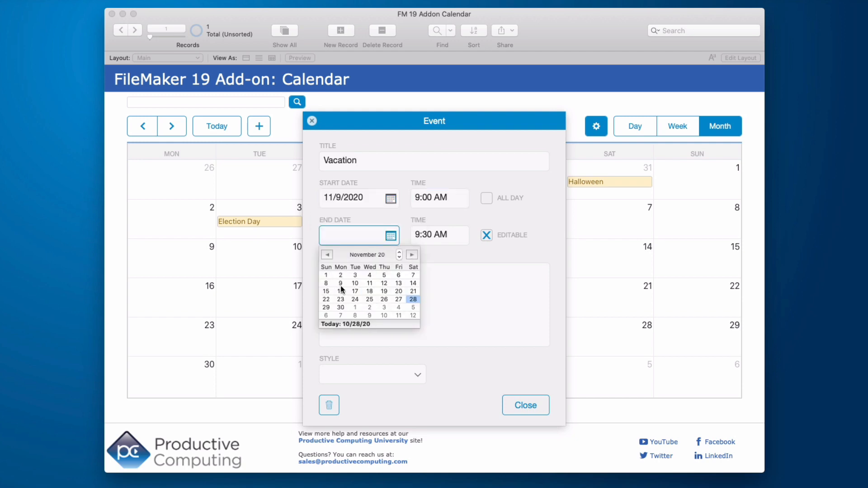
pyautogui.click(525, 405)
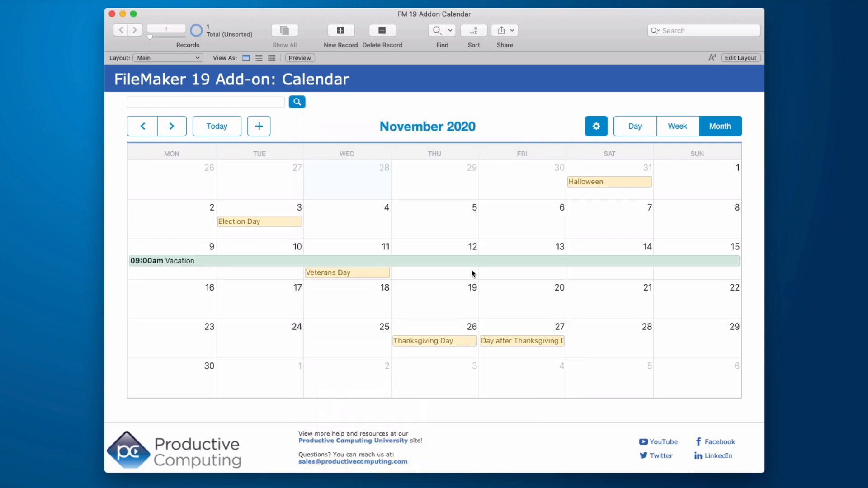
pyautogui.moveTo(242, 268)
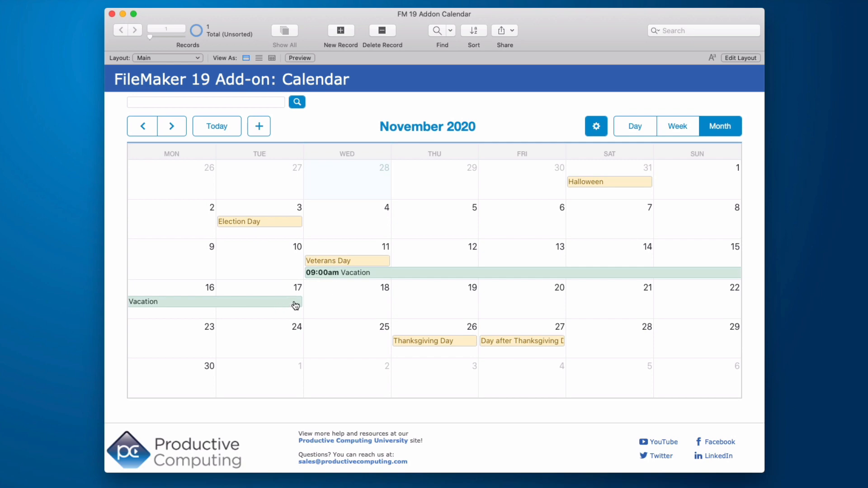
pyautogui.click(596, 126)
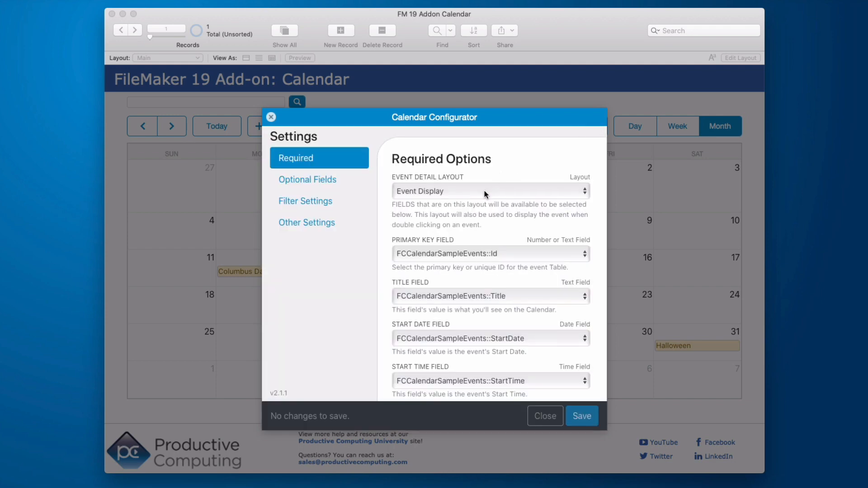
# Step: Keep FCCalendarSampleEvents::Id as the Primary Key Field in Calendar Configurator
pyautogui.click(489, 190)
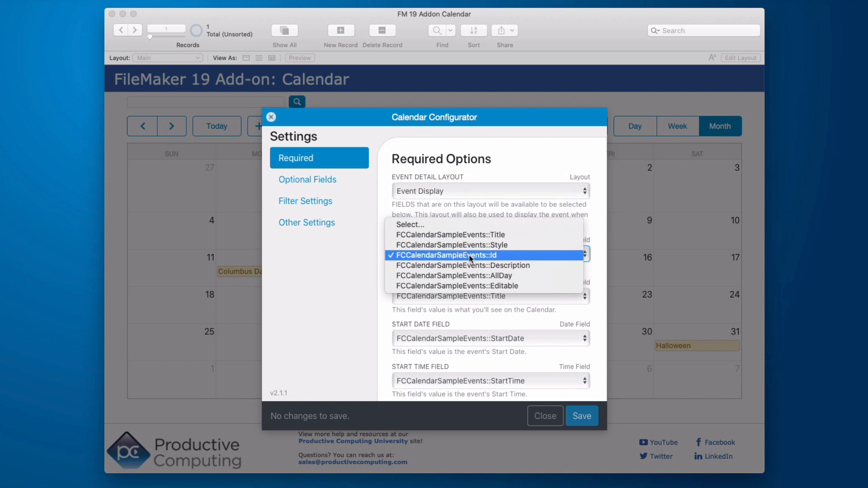
pyautogui.click(445, 255)
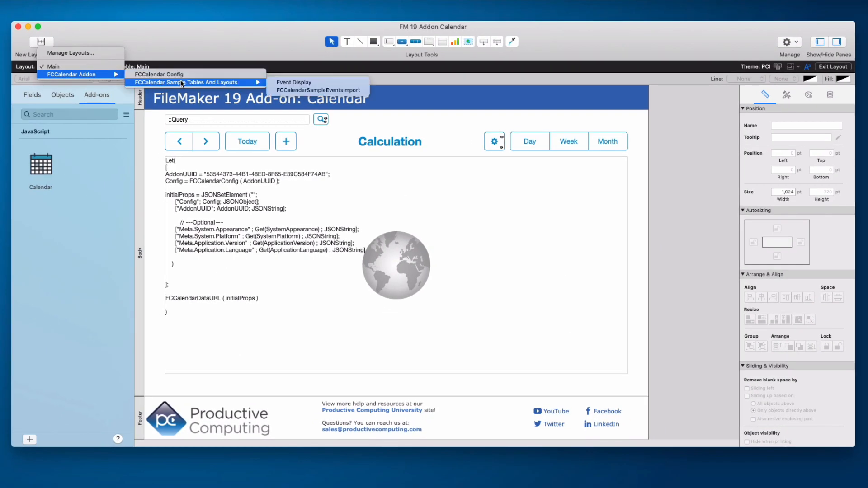
# Step: View the Event Display sample layout, then return to the Main calendar layout
pyautogui.click(293, 82)
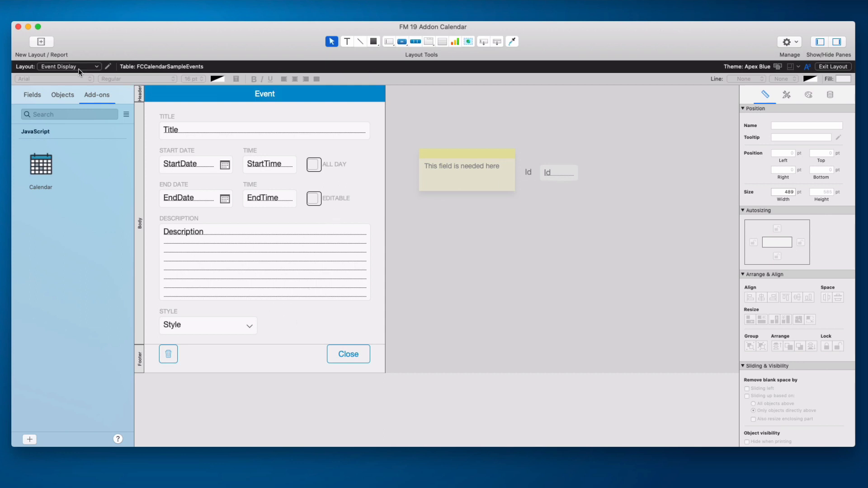
pyautogui.click(69, 66)
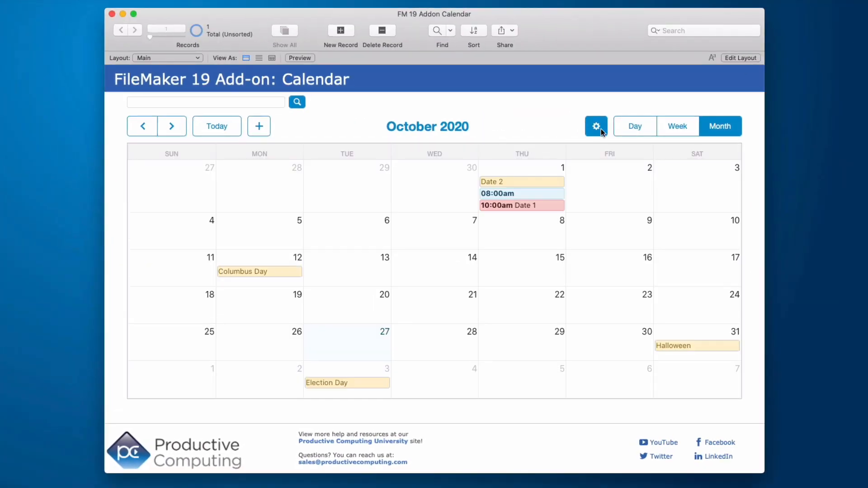
# Step: Set the Optional Fields Tooltip Field to FCCalendarSampleEvents::Description and save
pyautogui.click(596, 126)
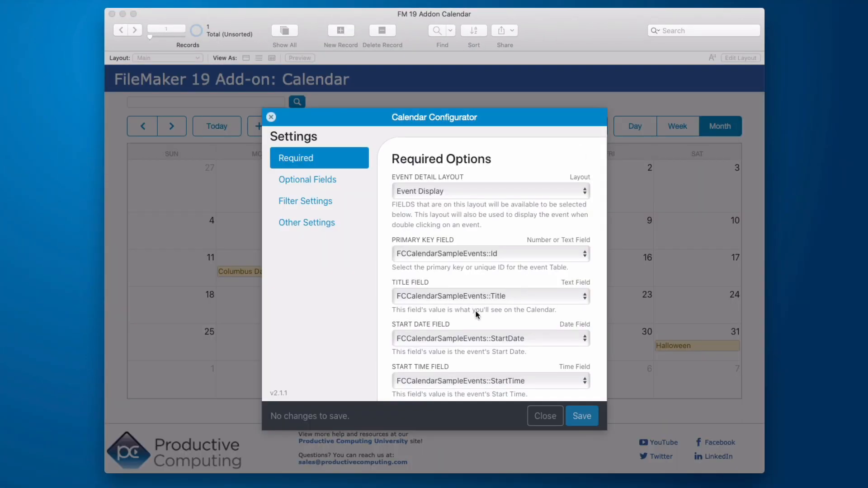
pyautogui.scroll(-3)
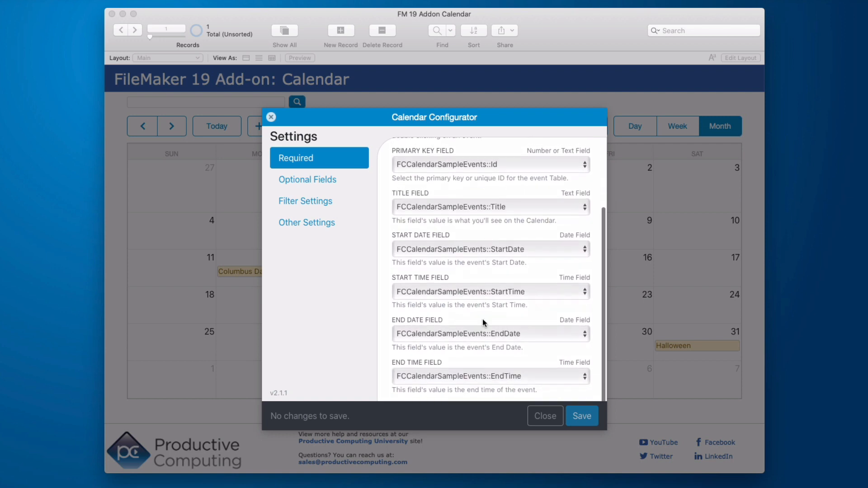
pyautogui.click(307, 179)
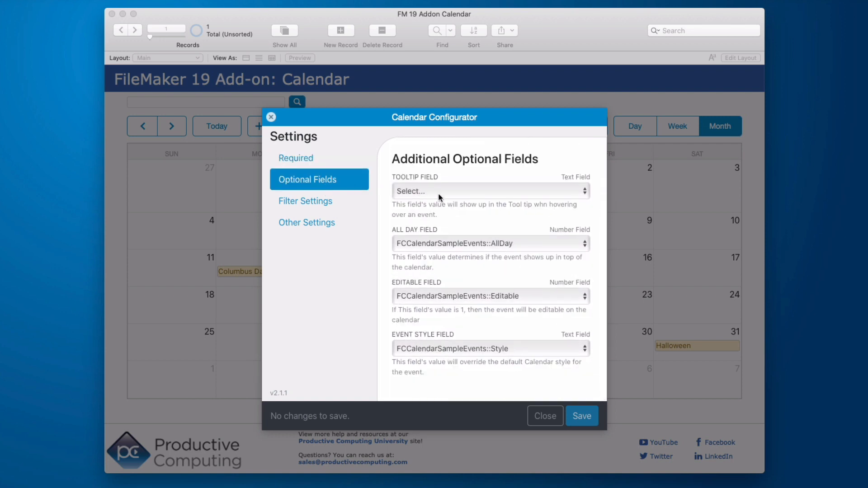
pyautogui.click(489, 190)
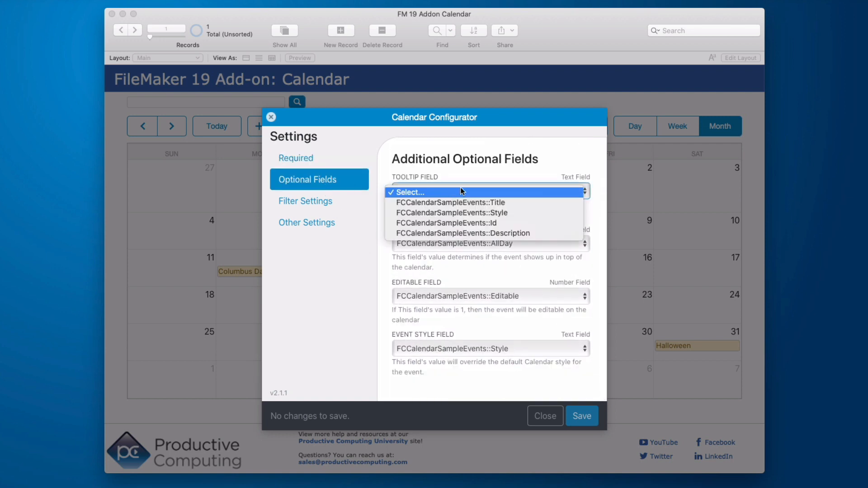
pyautogui.click(408, 192)
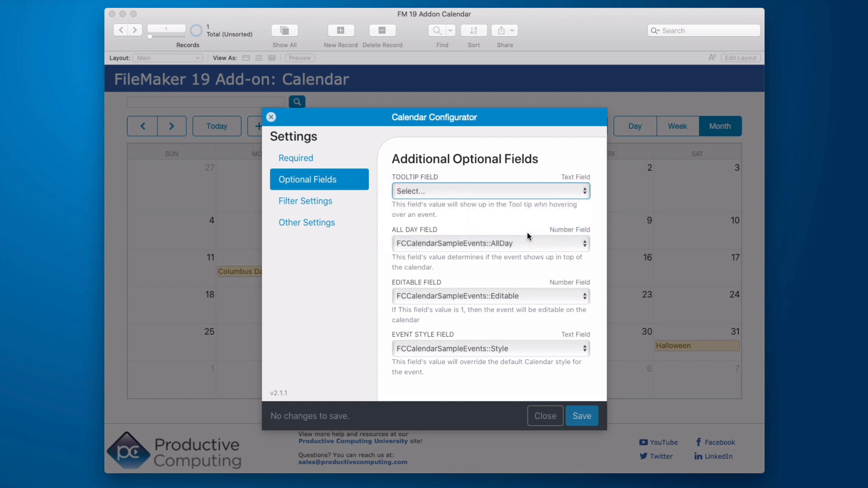
pyautogui.click(545, 416)
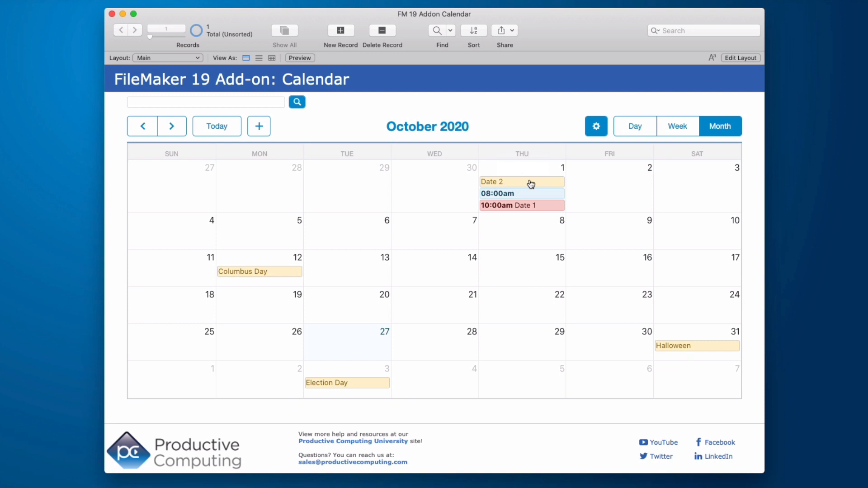
pyautogui.moveTo(522, 182)
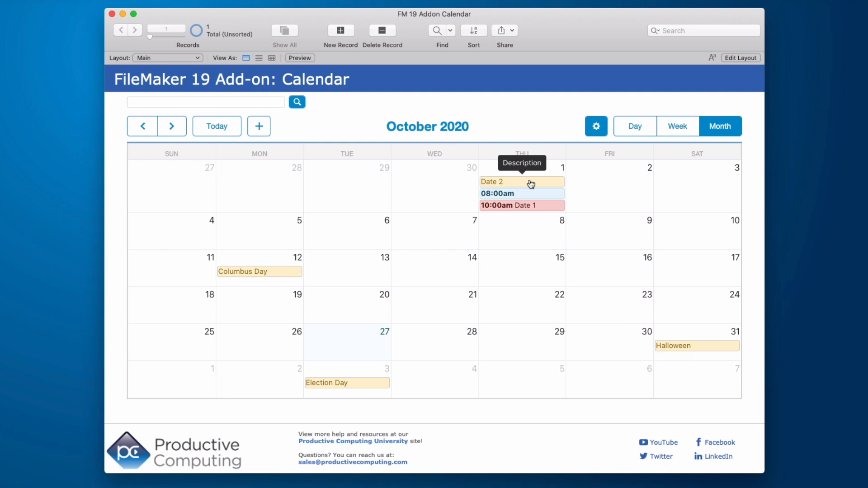
# Step: Reopen the Calendar Configurator after checking Date 2's Description tooltip
pyautogui.click(596, 126)
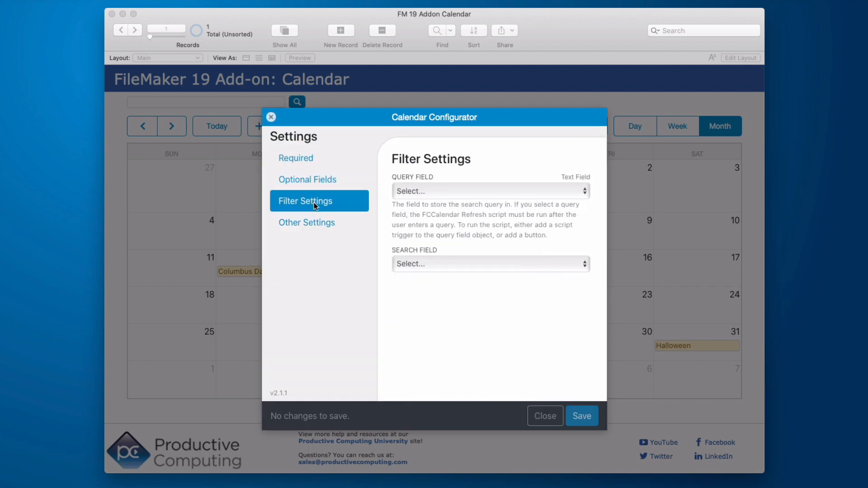
# Step: Set Filter Settings' Query Field to FCCalendarAddon::Query and view the Search Field choices
pyautogui.click(489, 190)
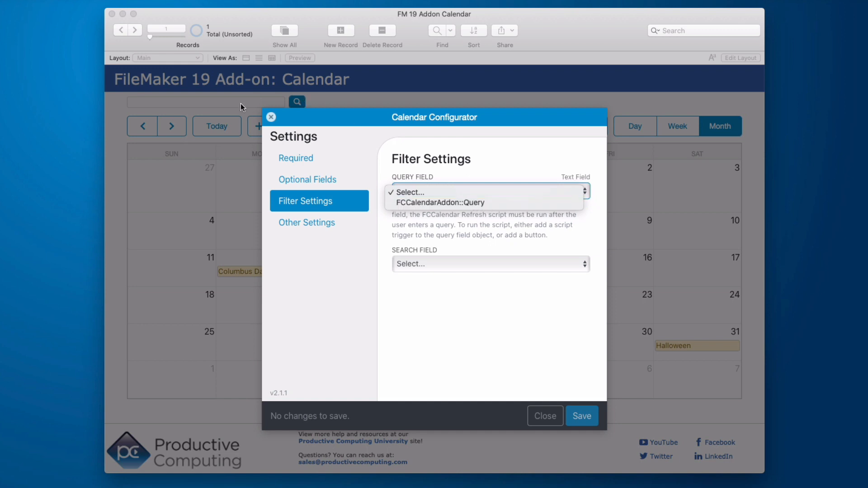
pyautogui.moveTo(438, 189)
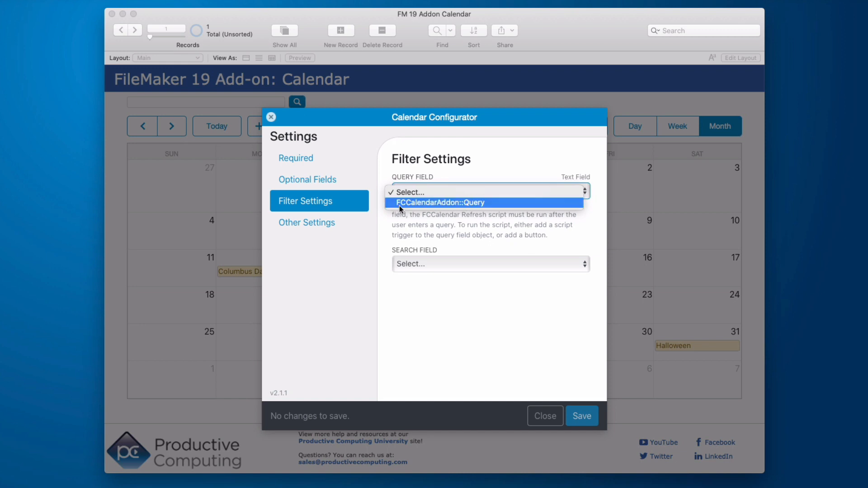
pyautogui.click(437, 202)
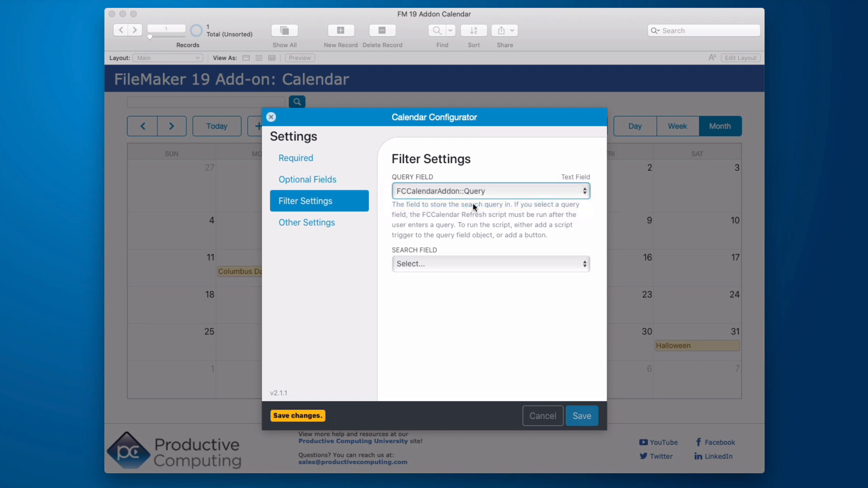
pyautogui.click(489, 264)
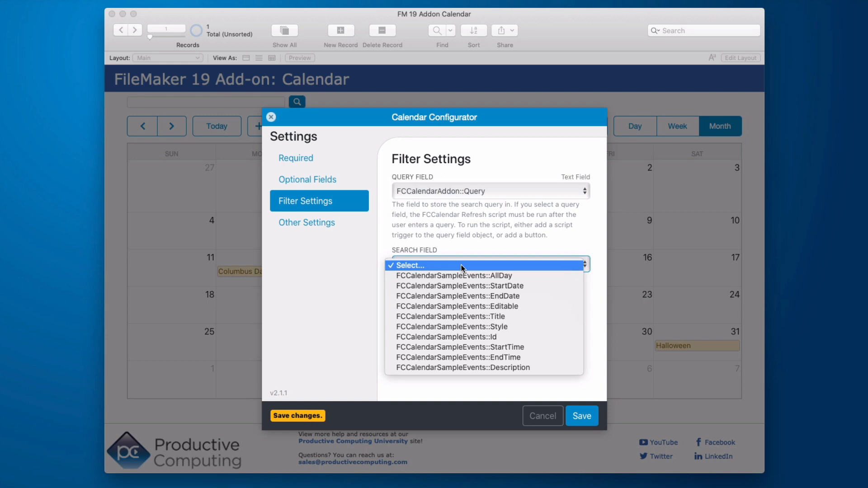
pyautogui.moveTo(516, 321)
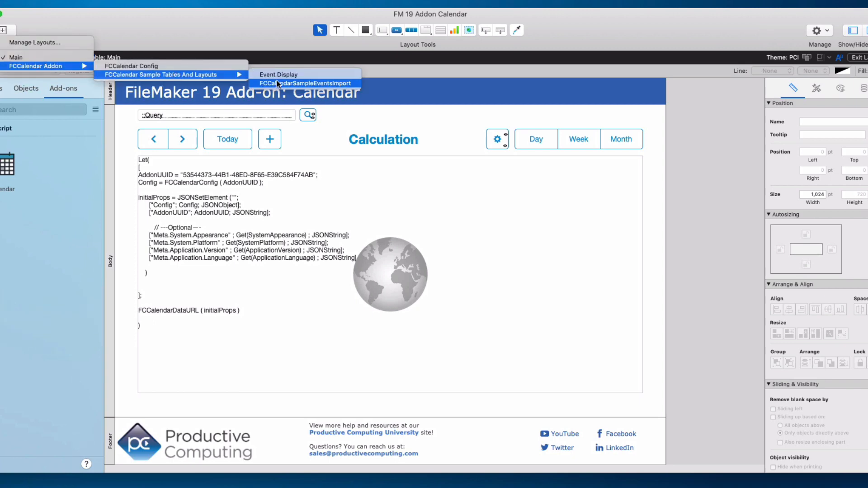
# Step: Import events via the FCCalendarSampleEventsImport layout, then return to the Main layout
pyautogui.click(304, 83)
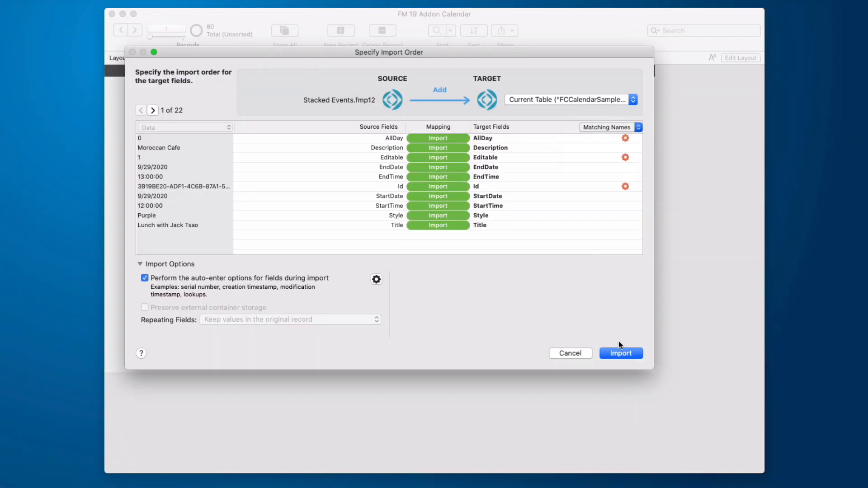
pyautogui.click(621, 353)
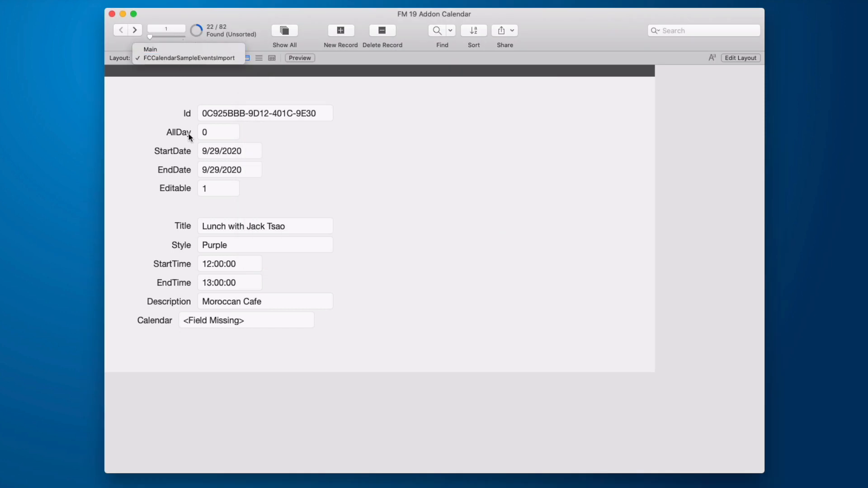
pyautogui.moveTo(380, 282)
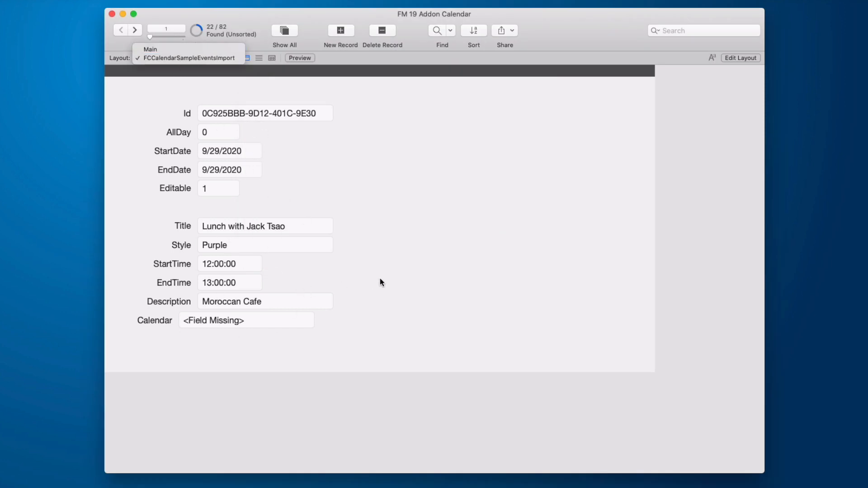
pyautogui.click(167, 58)
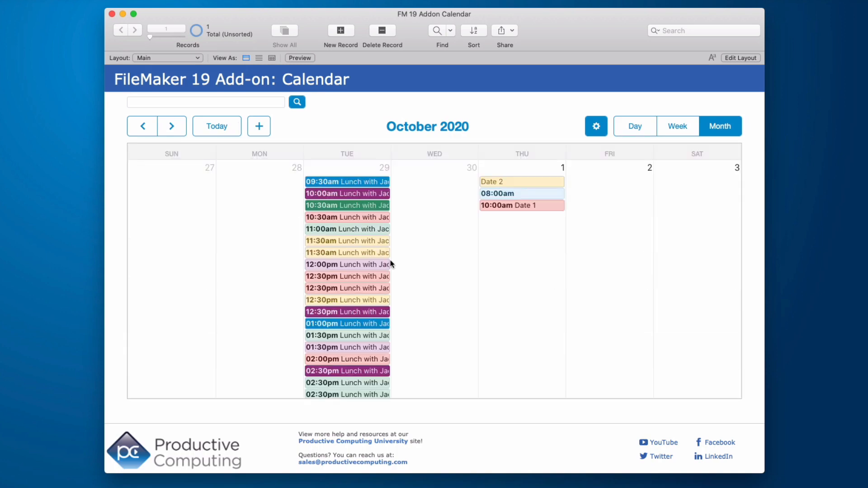
# Step: Scroll the month calendar of lunch events, then show September 29, 2020 in Day view
pyautogui.scroll(-3)
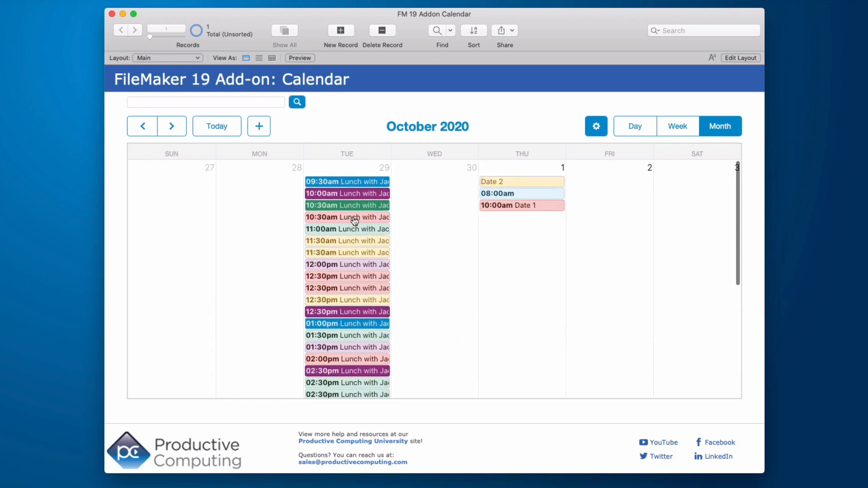
pyautogui.scroll(-3)
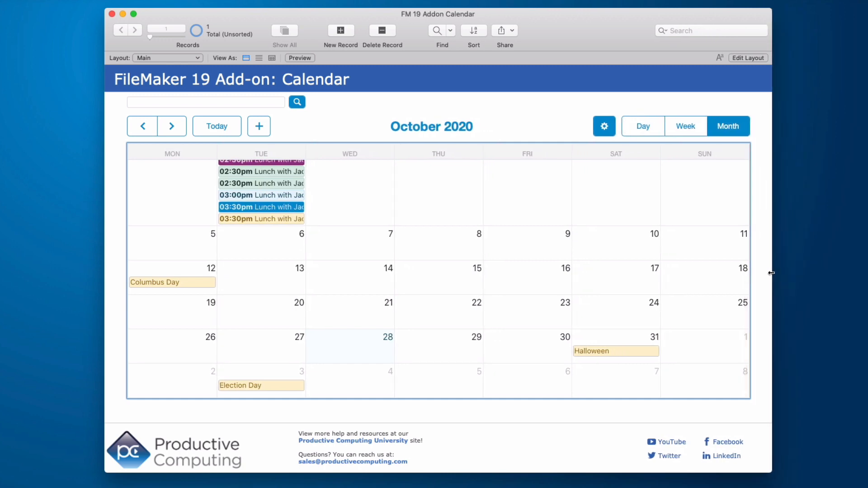
pyautogui.click(635, 126)
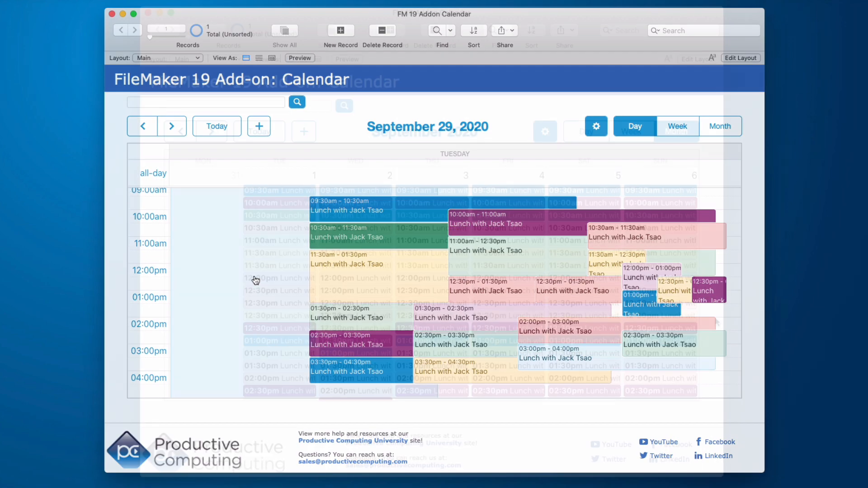
# Step: Show September 2020 as a month, then advance week by week to September 21–27
pyautogui.click(720, 126)
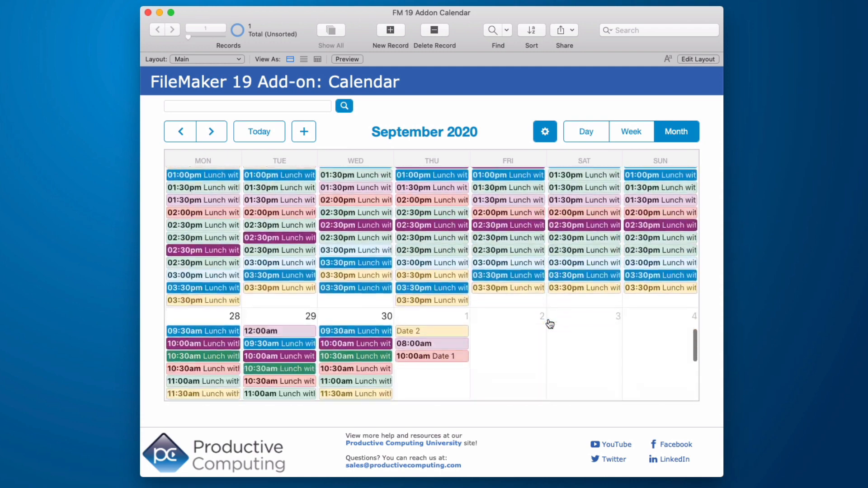
pyautogui.scroll(-3)
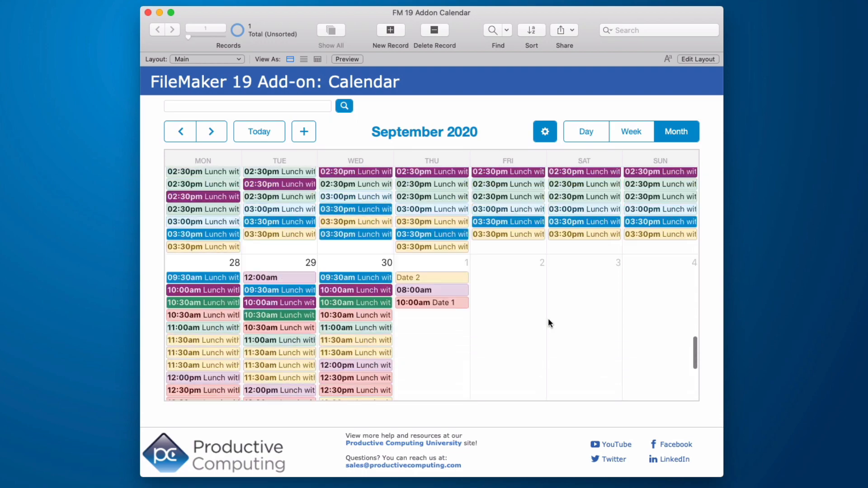
pyautogui.click(630, 132)
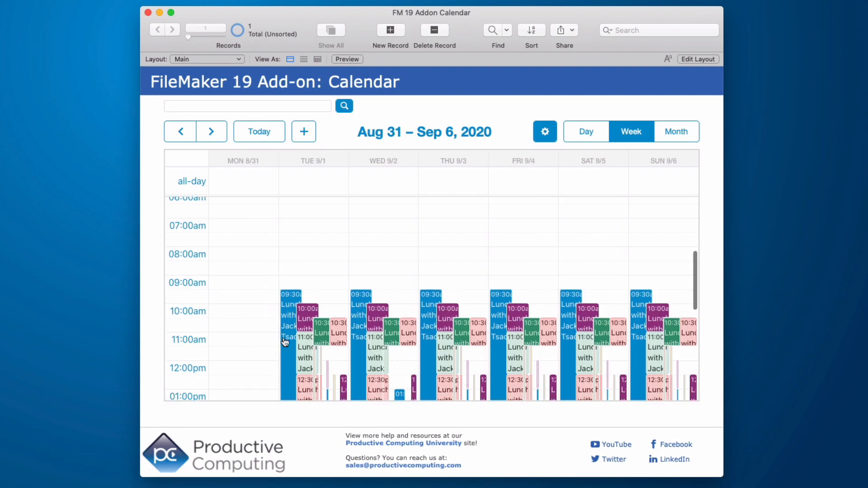
pyautogui.click(211, 131)
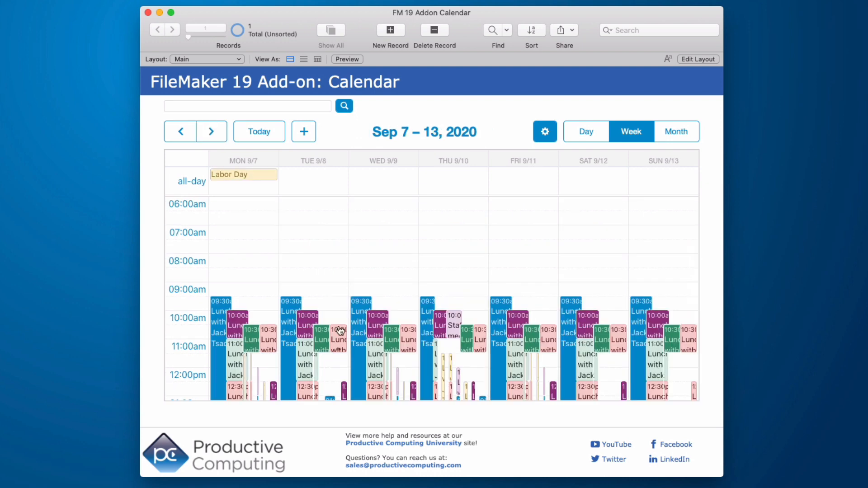
pyautogui.click(211, 131)
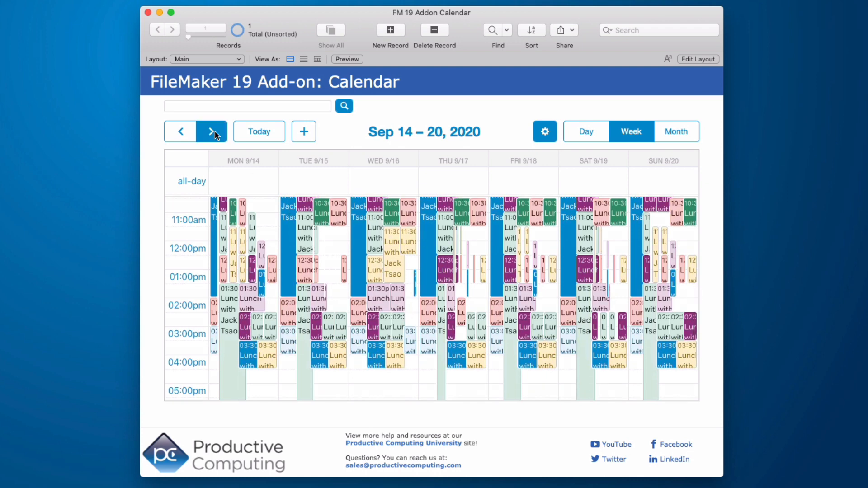
pyautogui.click(211, 131)
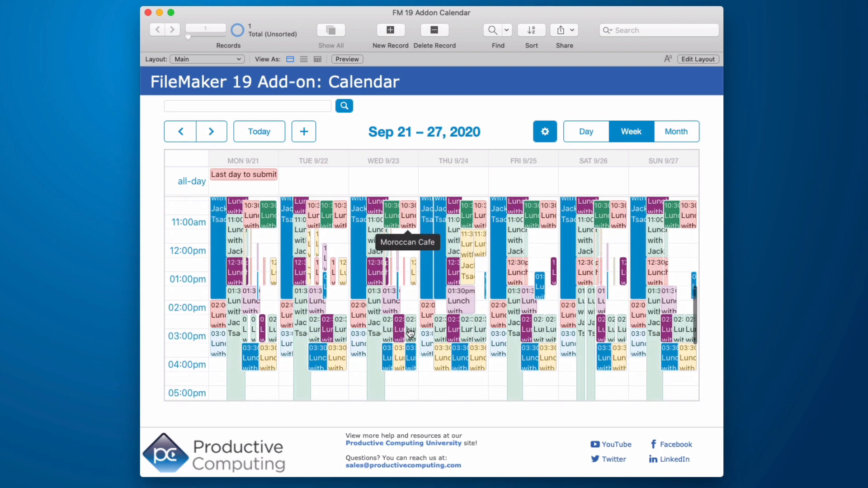
pyautogui.click(544, 132)
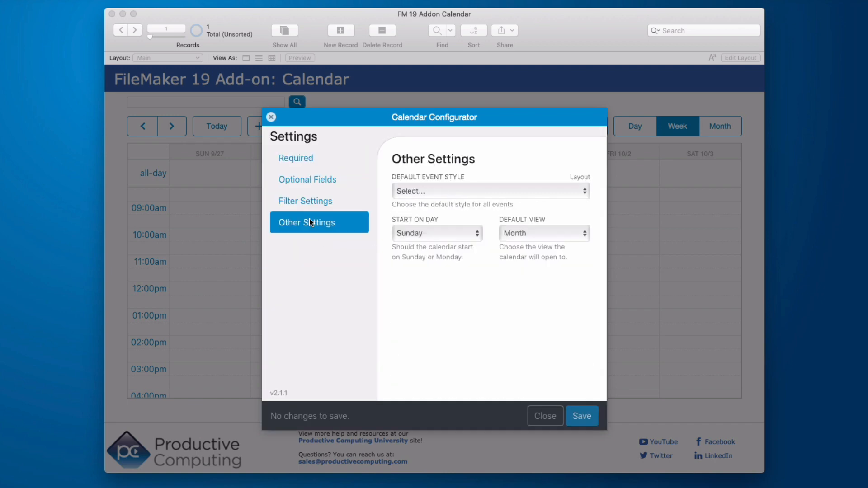
# Step: Review the calendar's start-day choices, show October 2020 month view, and reopen the Configurator
pyautogui.click(437, 232)
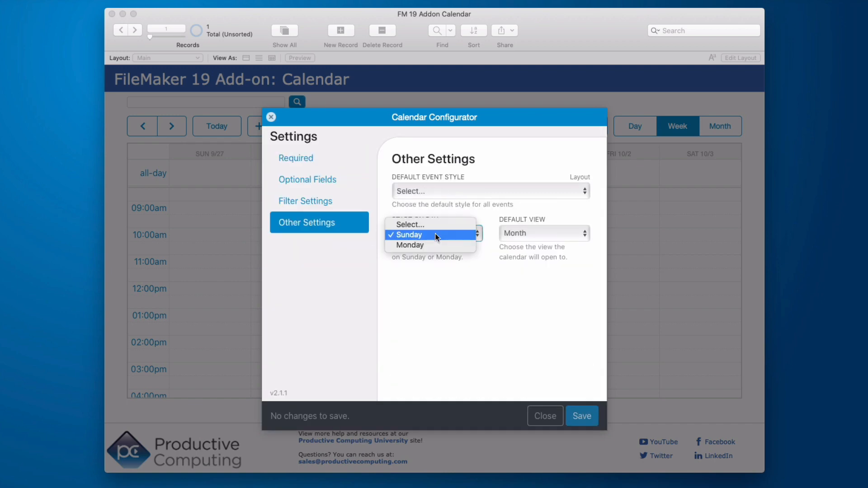
pyautogui.click(407, 234)
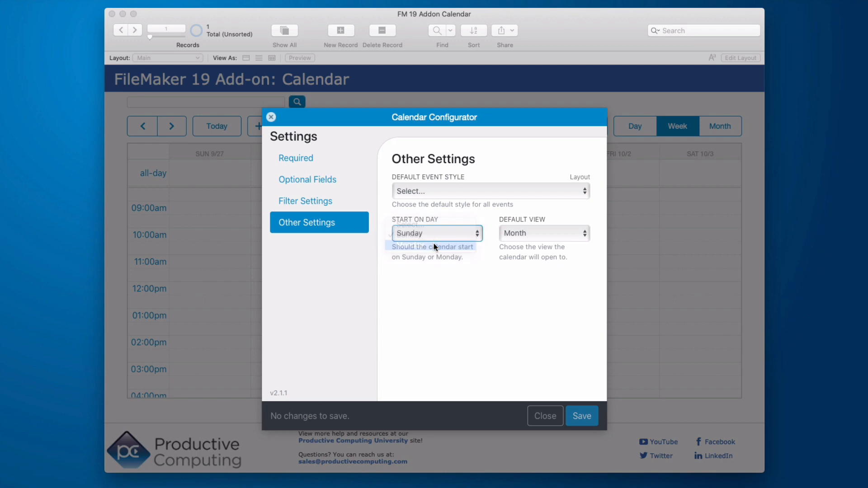
pyautogui.click(544, 416)
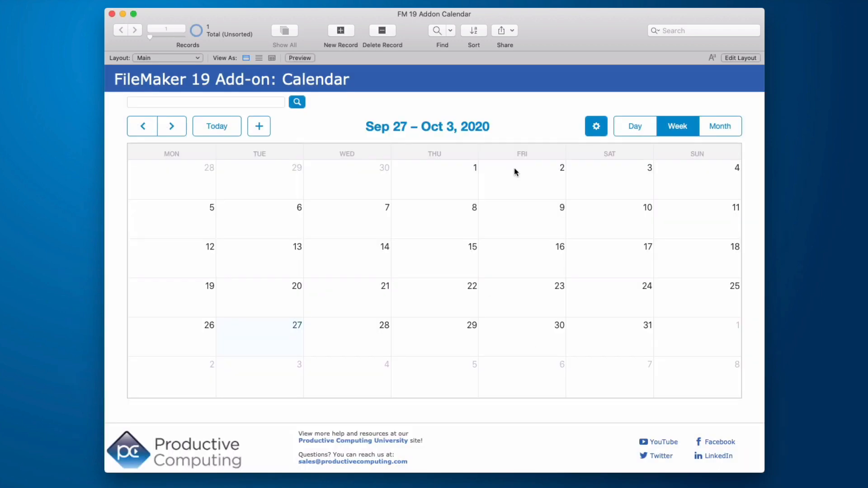
pyautogui.click(719, 126)
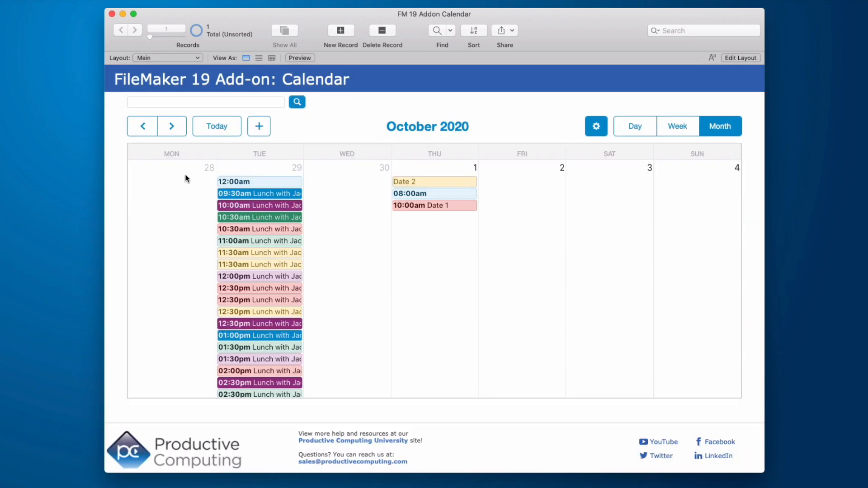
pyautogui.click(596, 126)
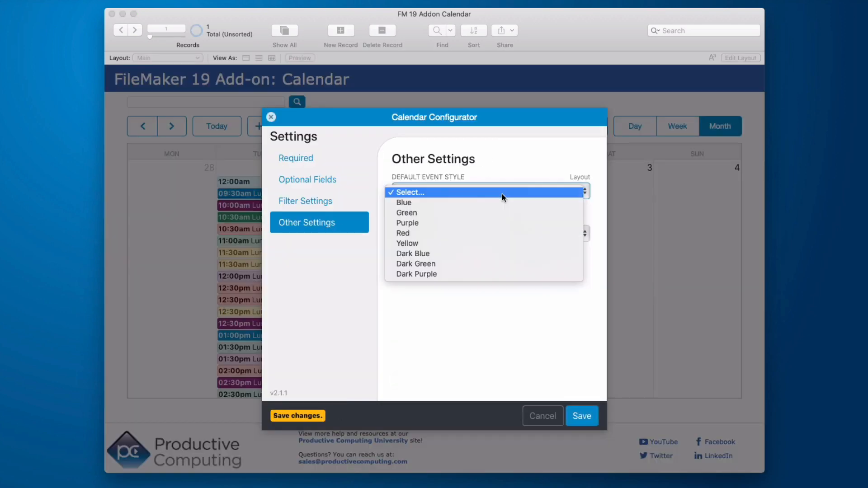
pyautogui.moveTo(503, 225)
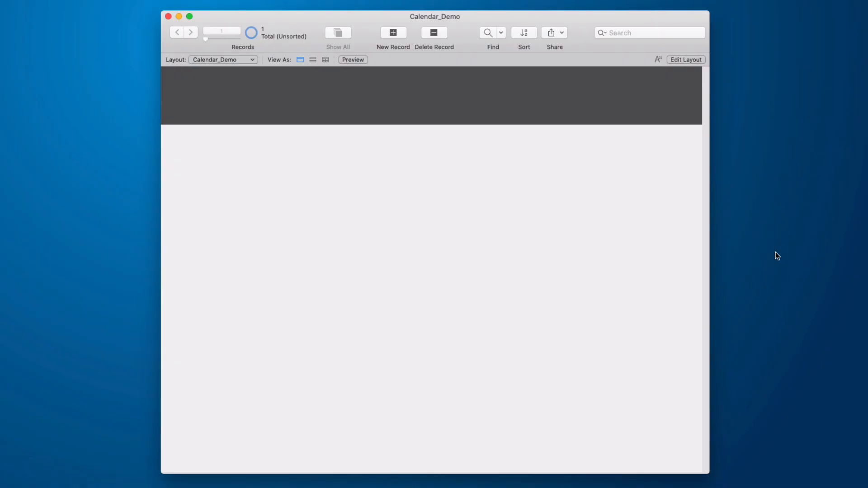
pyautogui.moveTo(767, 247)
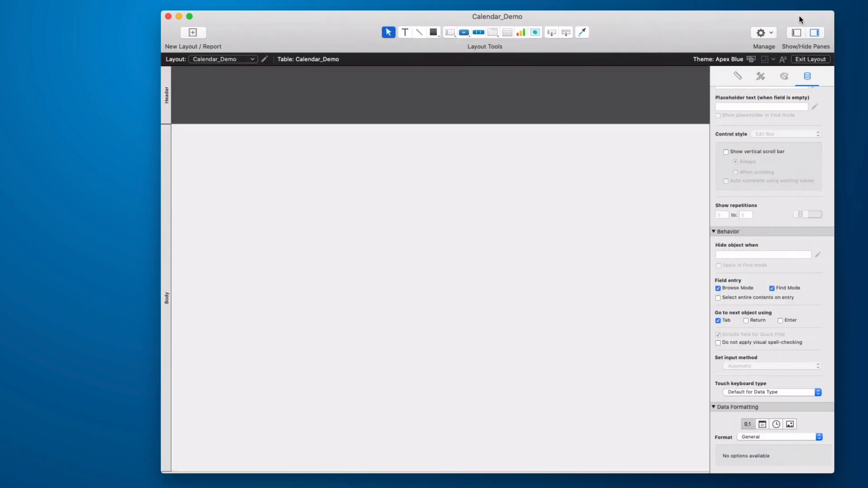
# Step: Open the left pane's Add-ons tab and install the Calendar add-on from the gallery
pyautogui.click(797, 32)
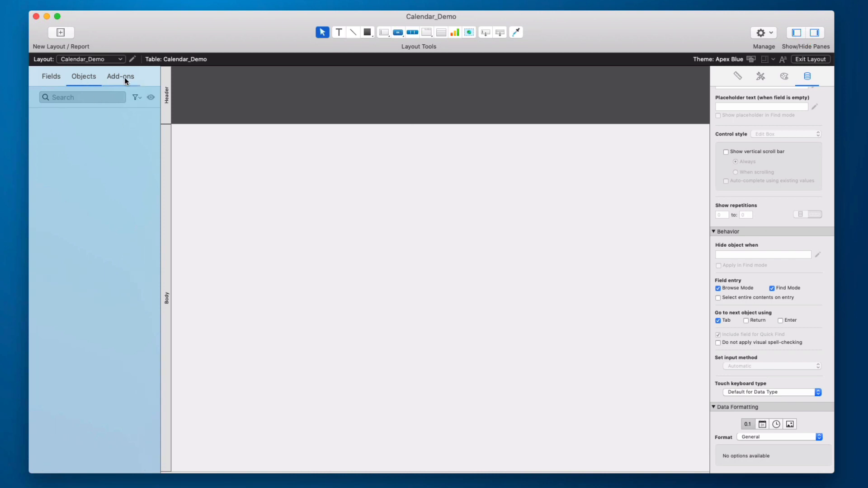
pyautogui.click(121, 76)
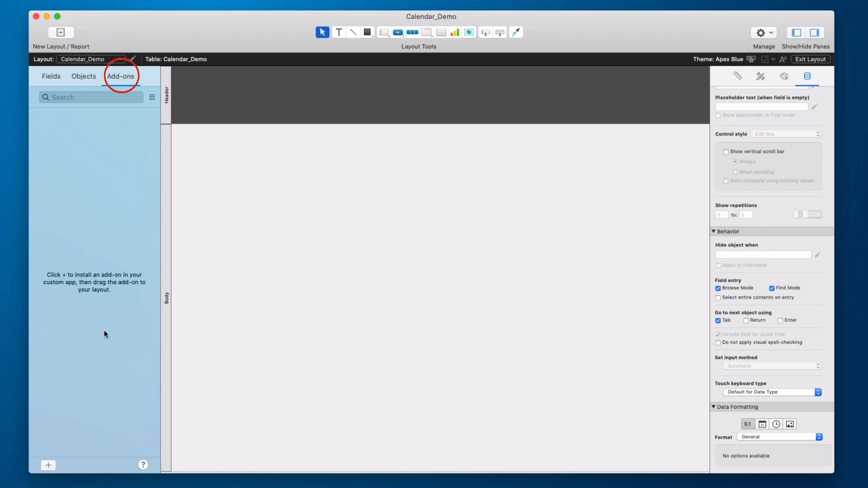
pyautogui.click(48, 465)
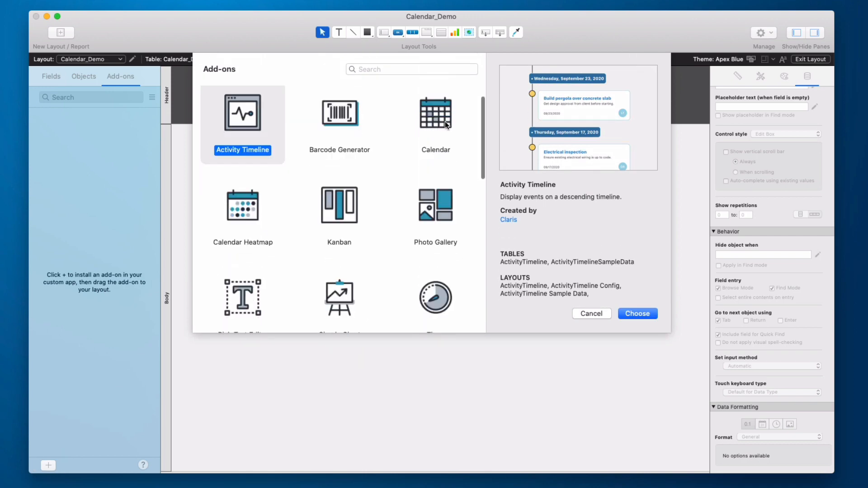
pyautogui.click(436, 117)
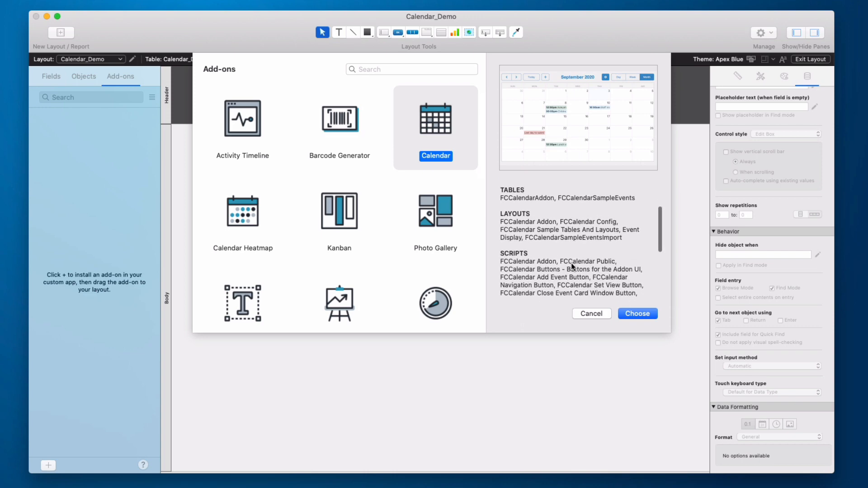
pyautogui.moveTo(526, 256)
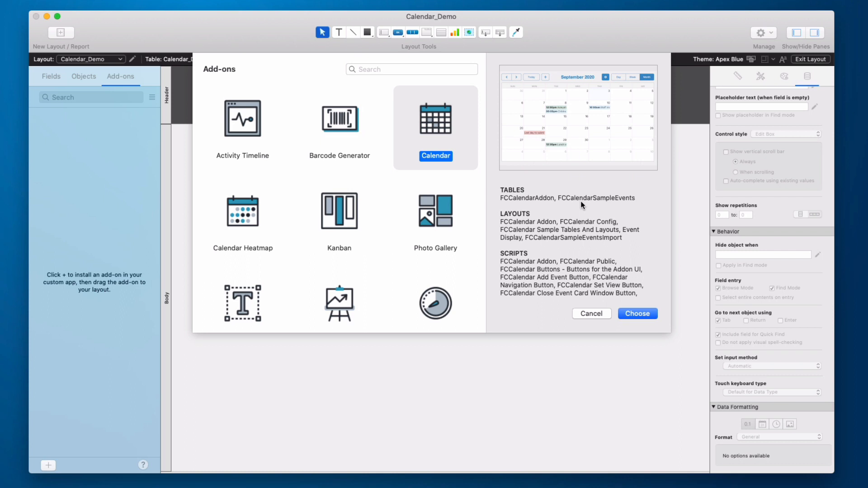
pyautogui.click(636, 313)
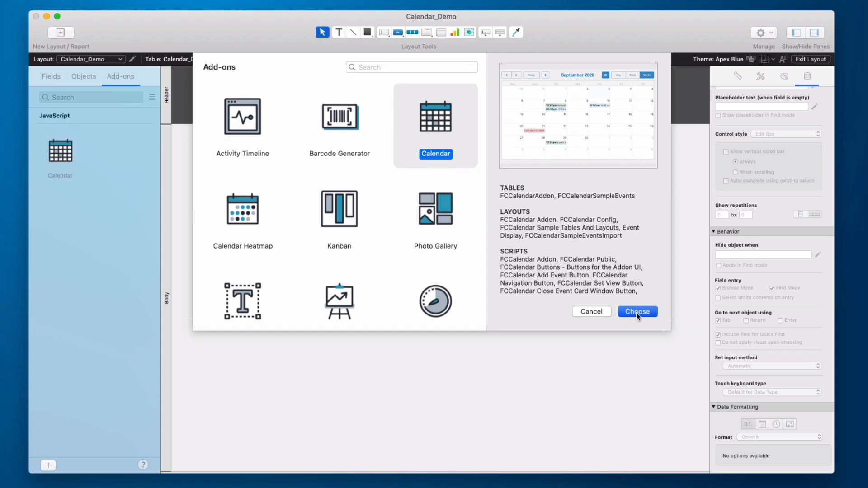
pyautogui.click(636, 311)
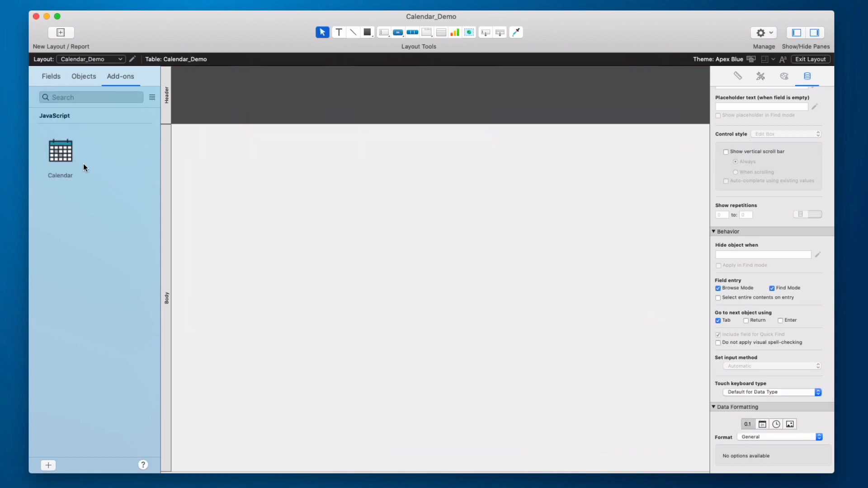
pyautogui.click(60, 152)
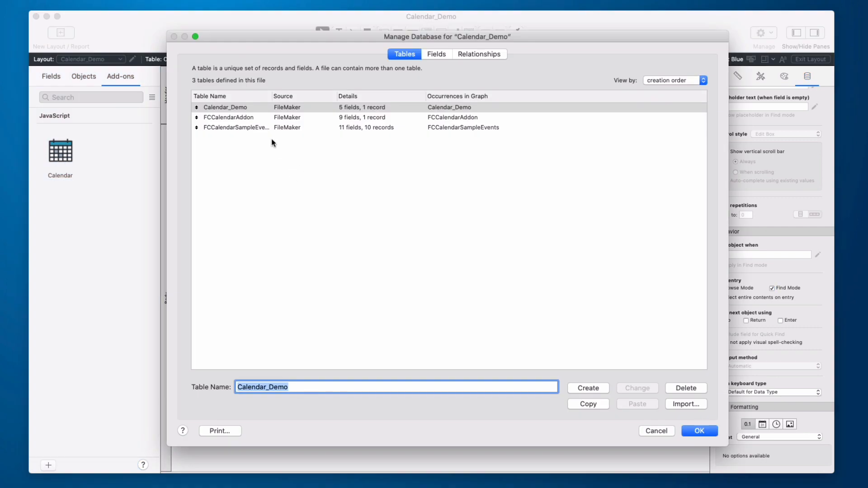
pyautogui.click(229, 116)
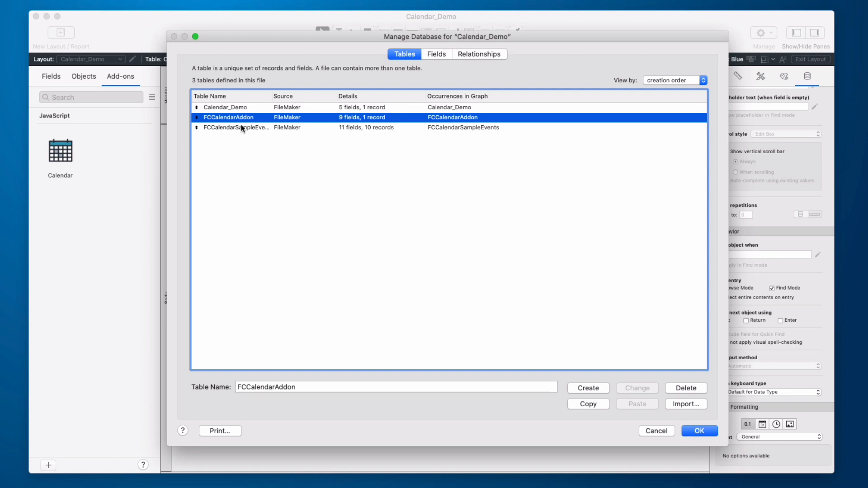
pyautogui.click(236, 127)
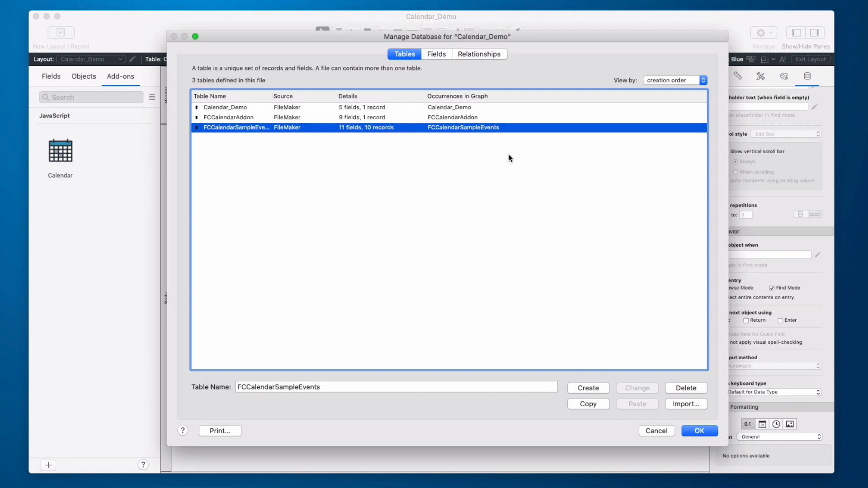
pyautogui.click(698, 430)
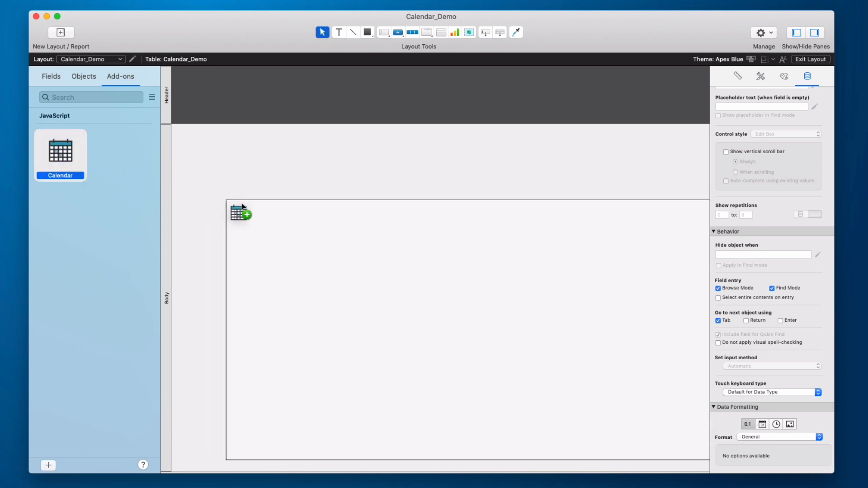
pyautogui.moveTo(241, 213); pyautogui.dragTo(205, 155)
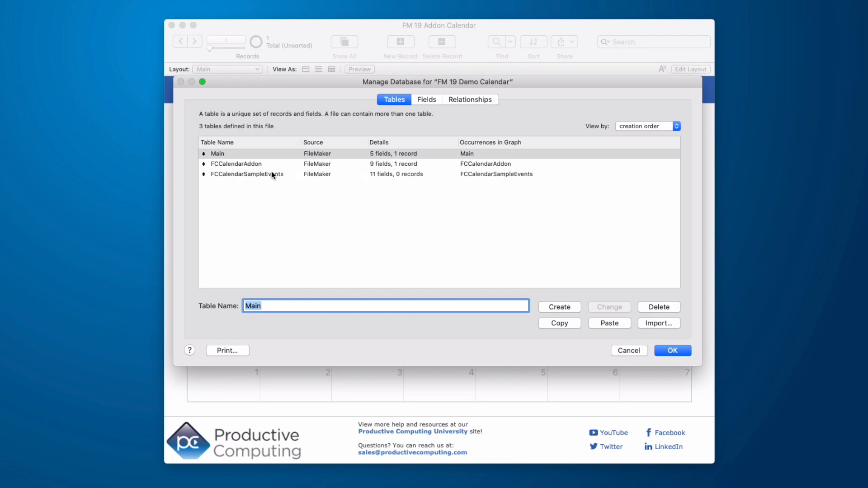
# Step: Copy and paste FCCalendarSampleEvents in Manage Database, creating FCCalendarSampleEvents 2
pyautogui.click(426, 99)
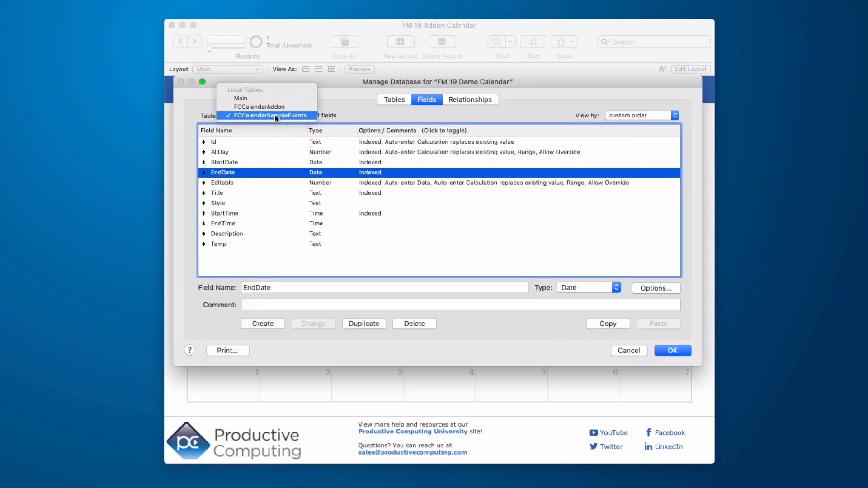
pyautogui.click(393, 99)
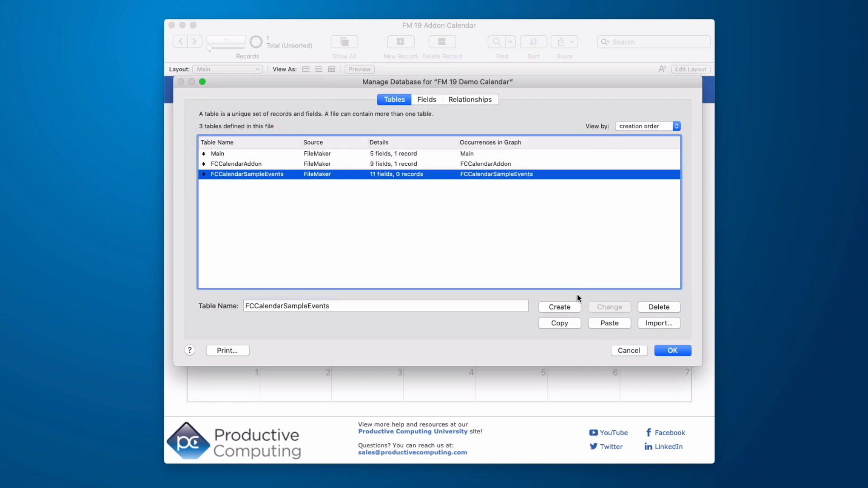
pyautogui.click(609, 322)
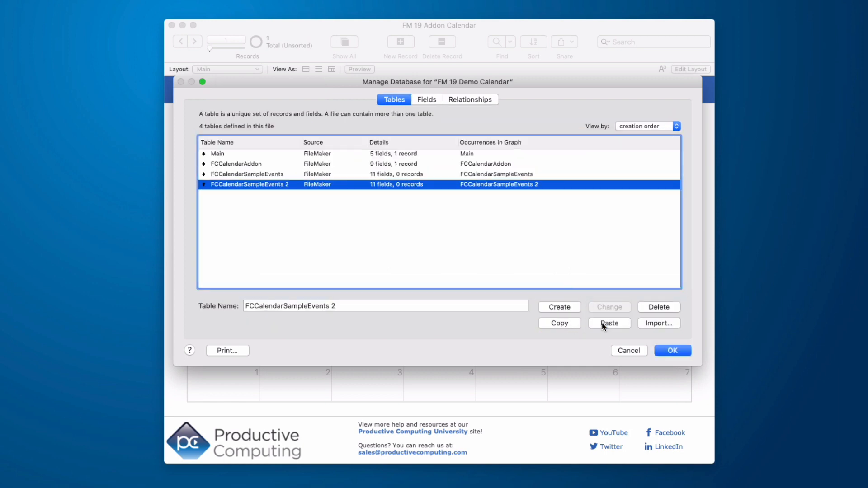
pyautogui.click(672, 350)
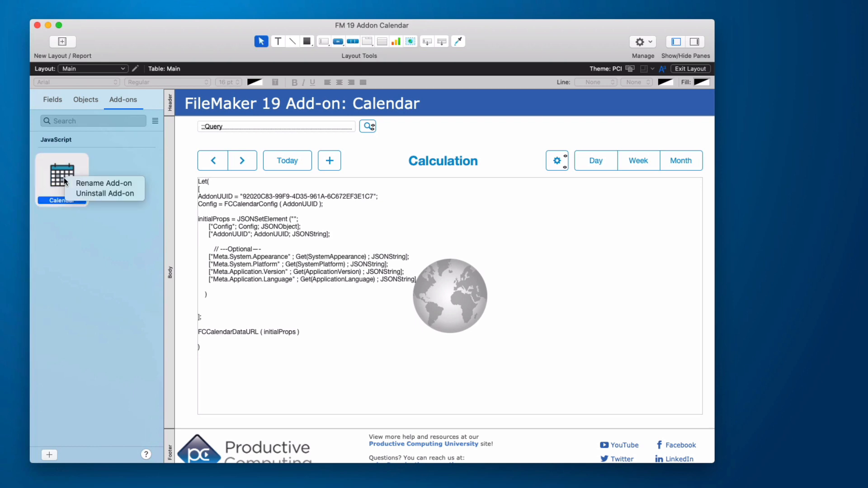
# Step: Uninstall the Calendar add-on and verify only Main and FCCalendarSampleEvents 2 remain
pyautogui.click(104, 193)
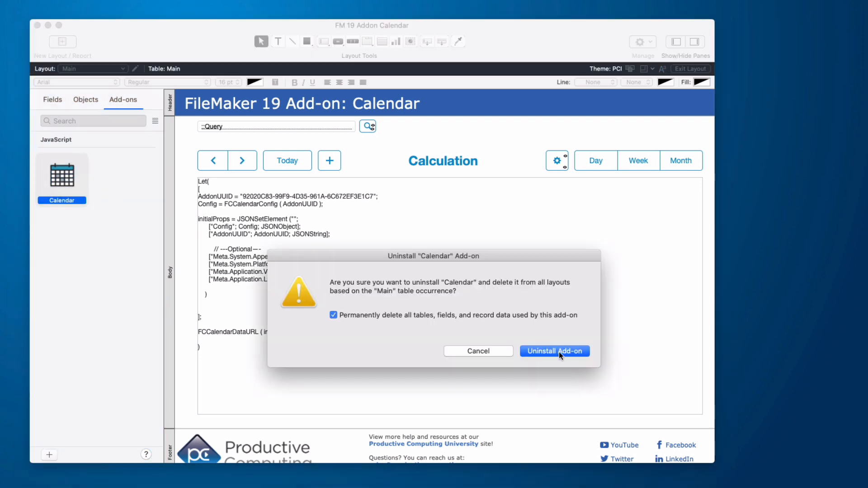
pyautogui.click(553, 351)
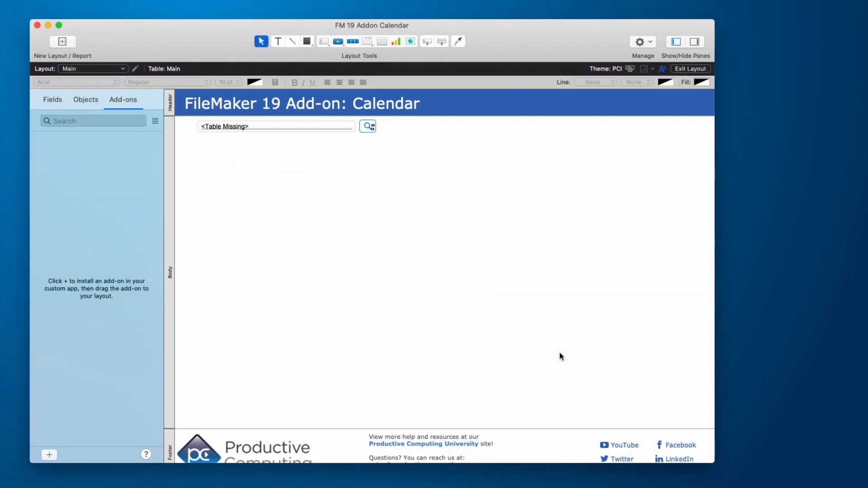
pyautogui.click(639, 42)
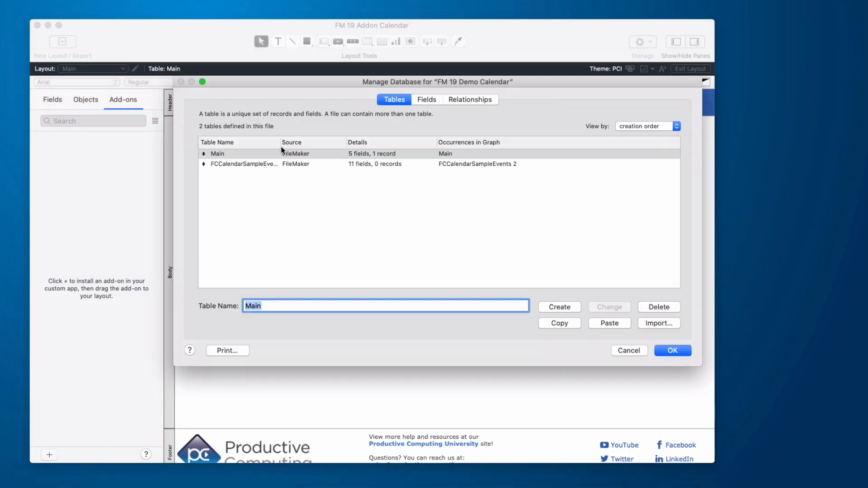
pyautogui.click(249, 163)
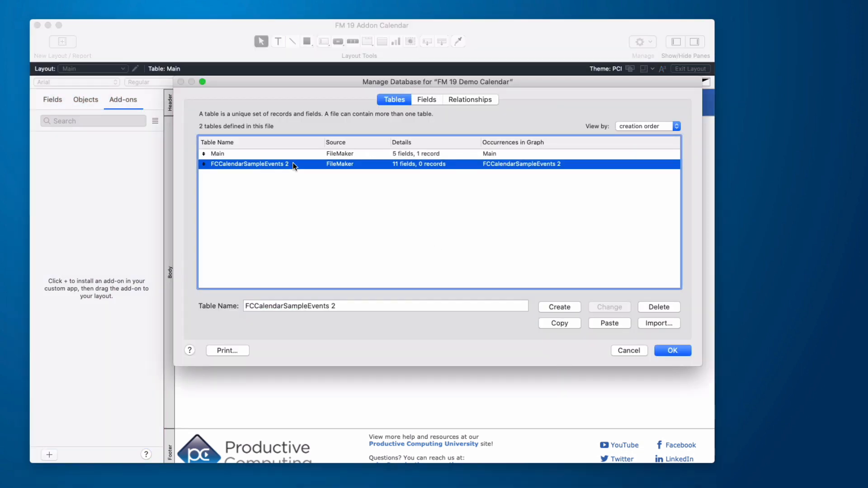
pyautogui.click(671, 350)
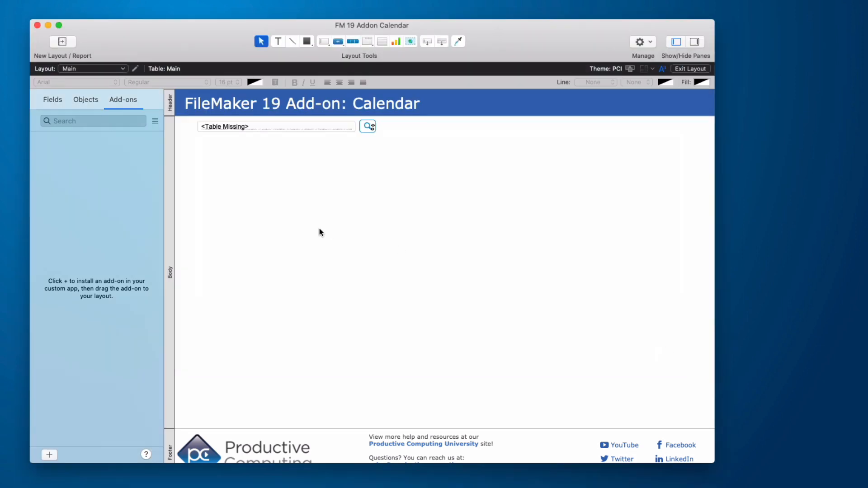
pyautogui.click(690, 69)
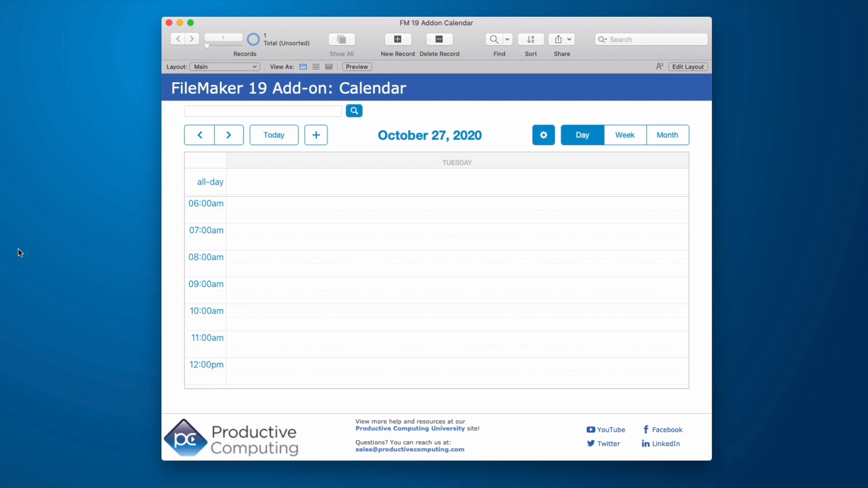
pyautogui.moveTo(367, 145)
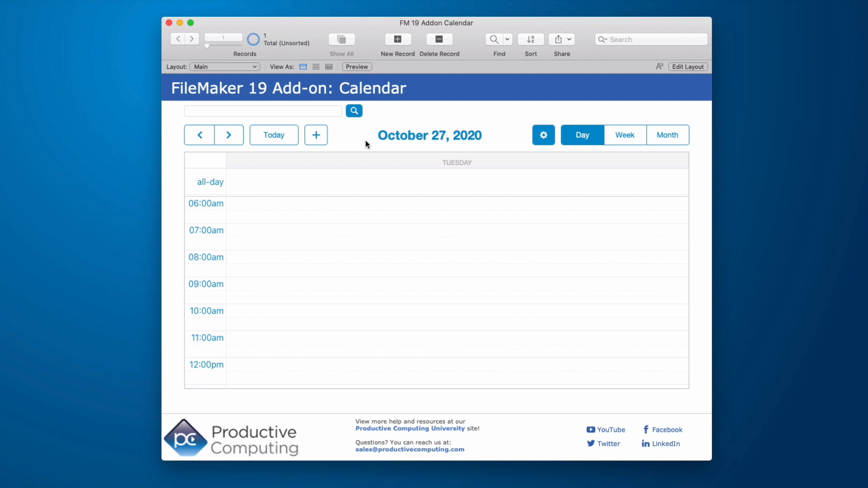
# Step: In Layout mode, inspect the search button's setup and its AddonUUID parameter calculation
pyautogui.click(688, 66)
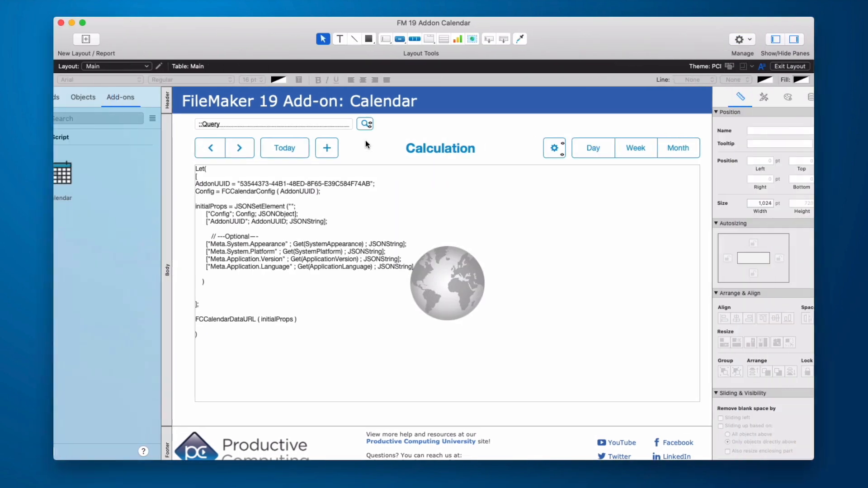
pyautogui.doubleClick(363, 124)
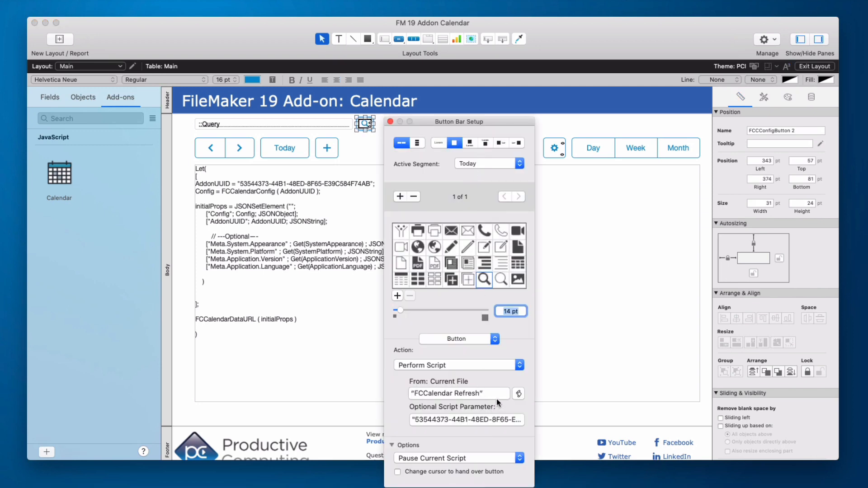
pyautogui.moveTo(518, 394)
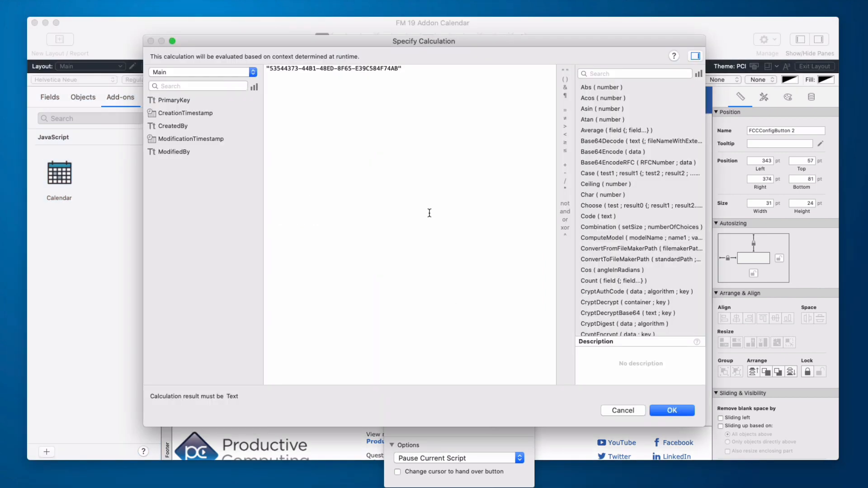
pyautogui.moveTo(577, 386)
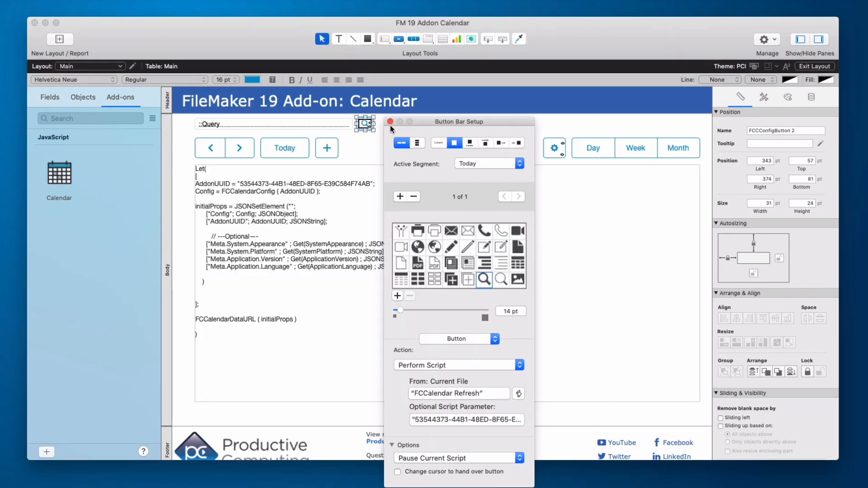
pyautogui.click(390, 121)
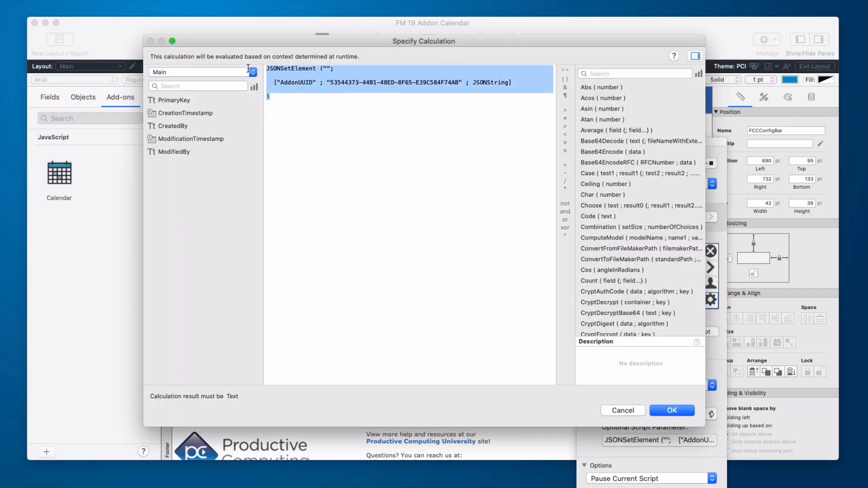
pyautogui.moveTo(325, 114)
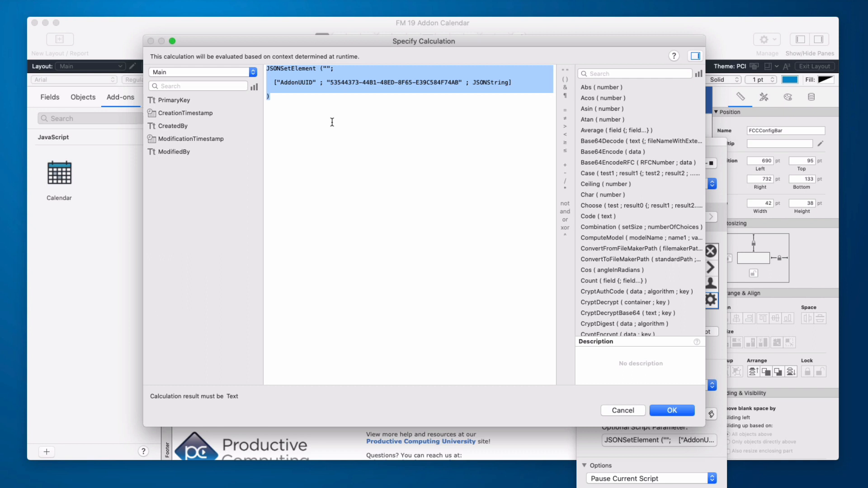
pyautogui.moveTo(428, 245)
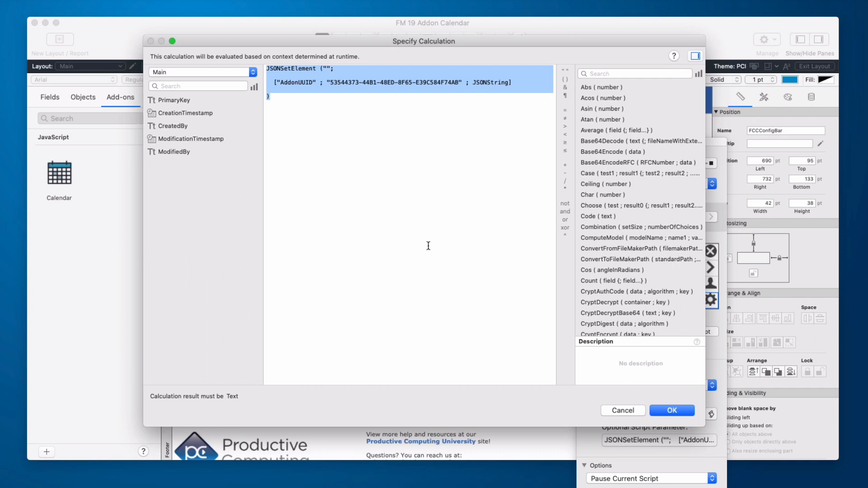
pyautogui.click(671, 410)
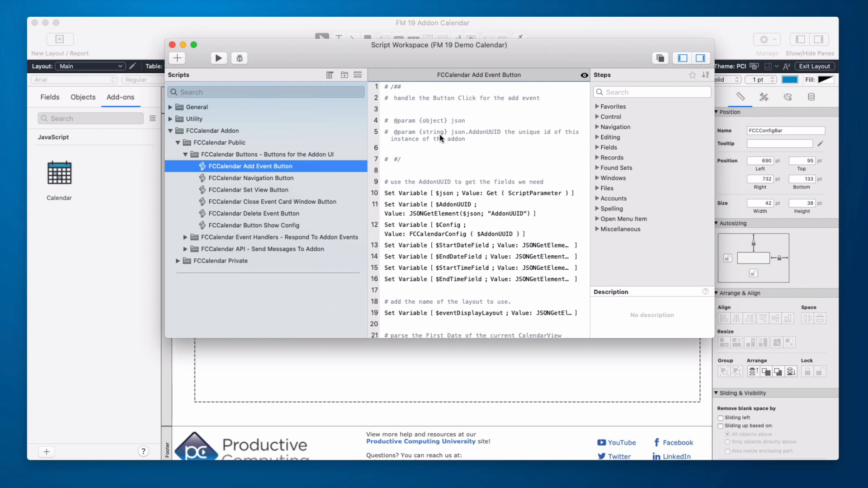
pyautogui.moveTo(198, 57)
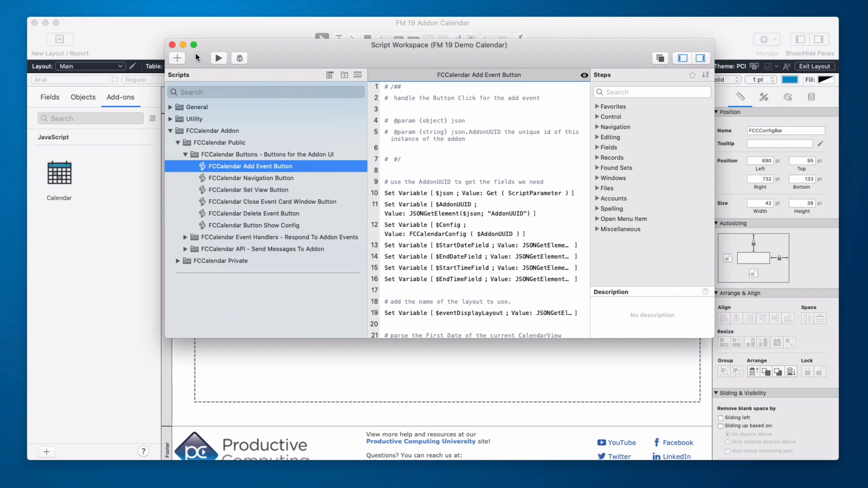
# Step: Close Script Workspace after viewing the FCCalendar Add Event Button script
pyautogui.click(172, 44)
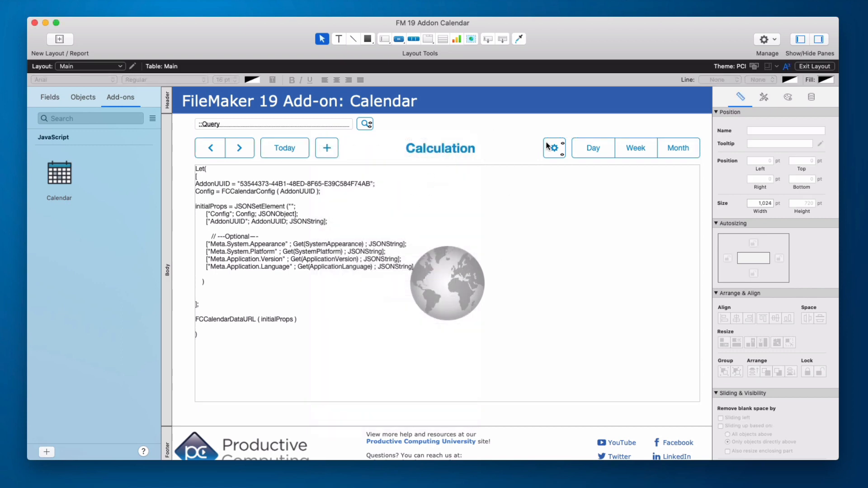
pyautogui.click(553, 148)
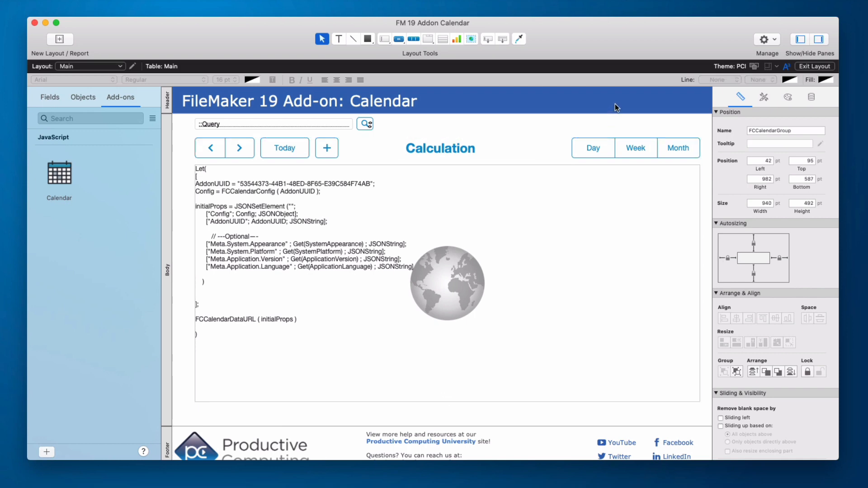
pyautogui.click(671, 103)
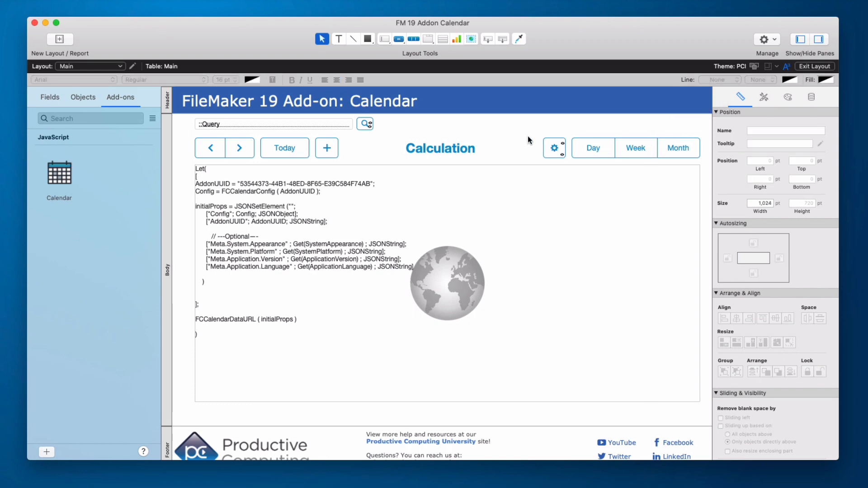
pyautogui.moveTo(554, 152)
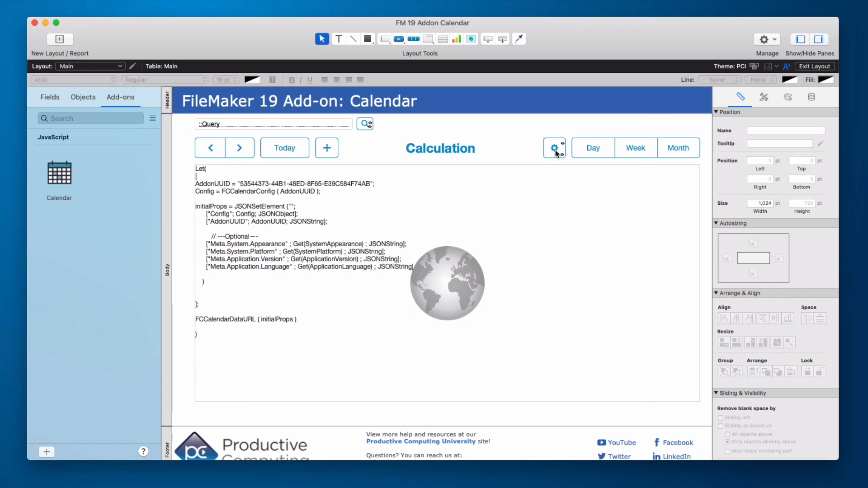
pyautogui.click(554, 148)
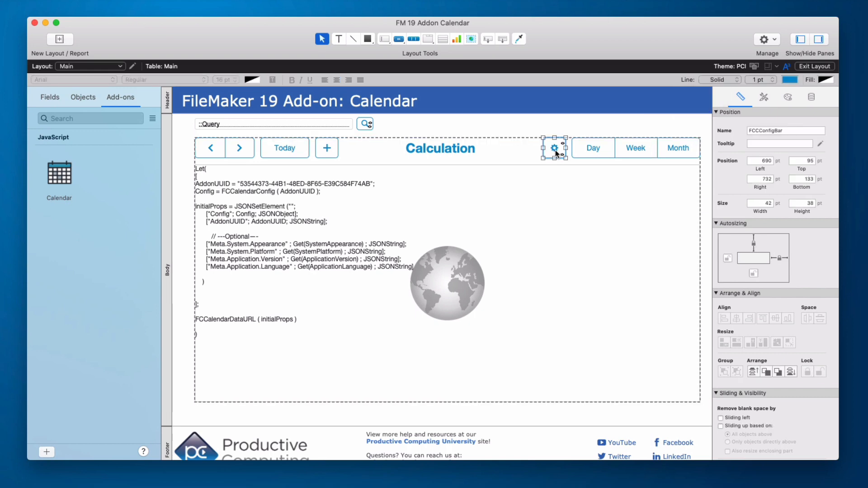